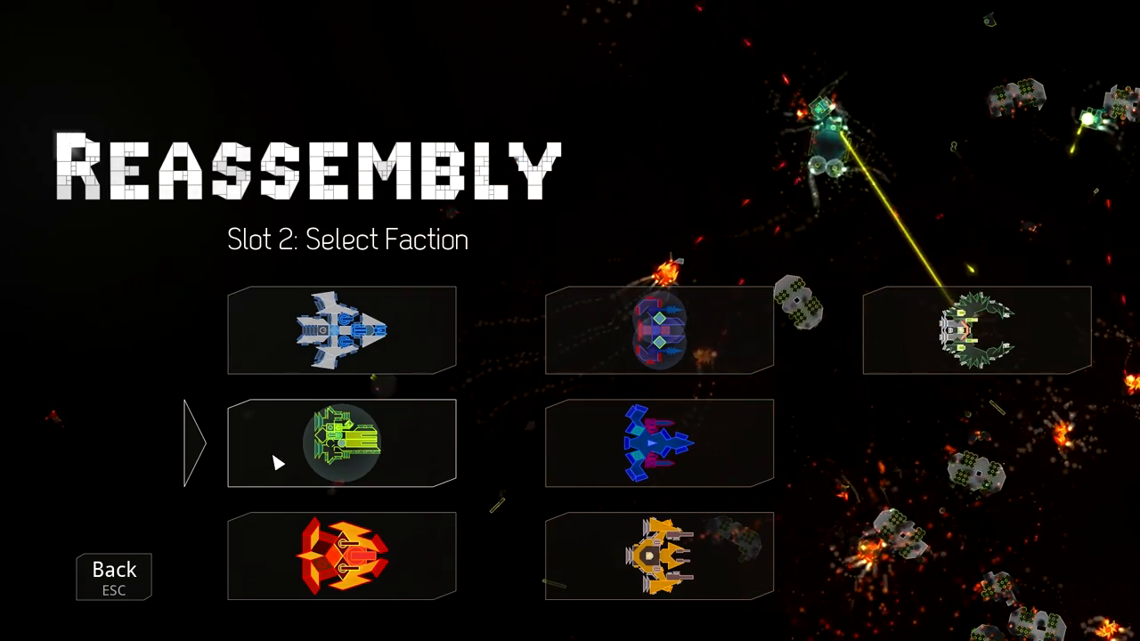
mouse_move(520, 437)
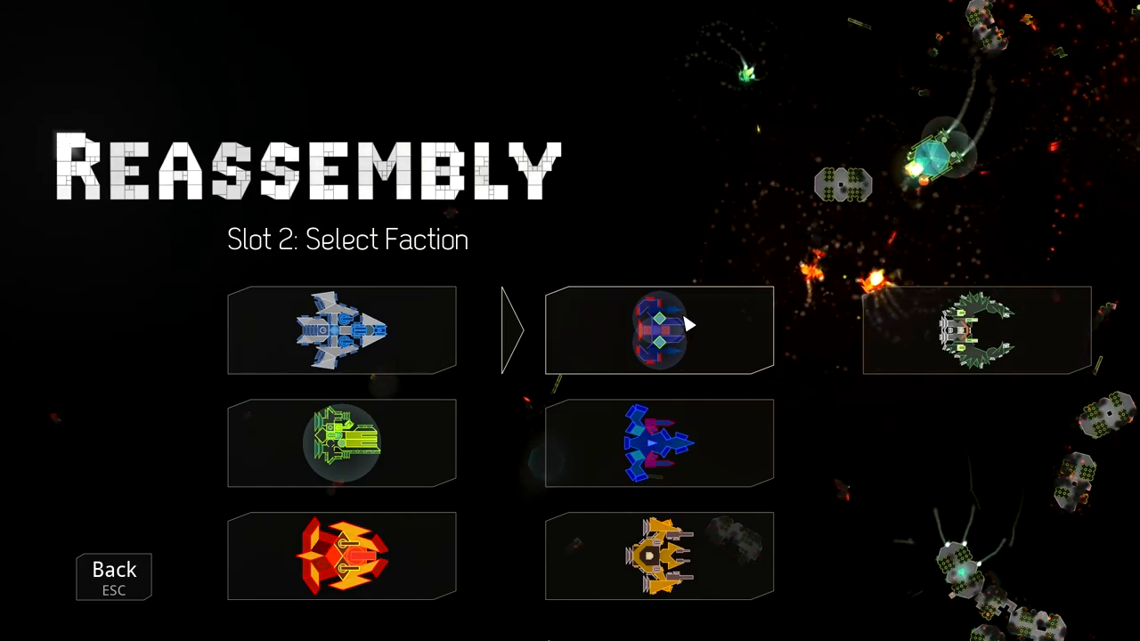
Step: Pick the purple spiky-arrow faction card for save slot 2
click(659, 330)
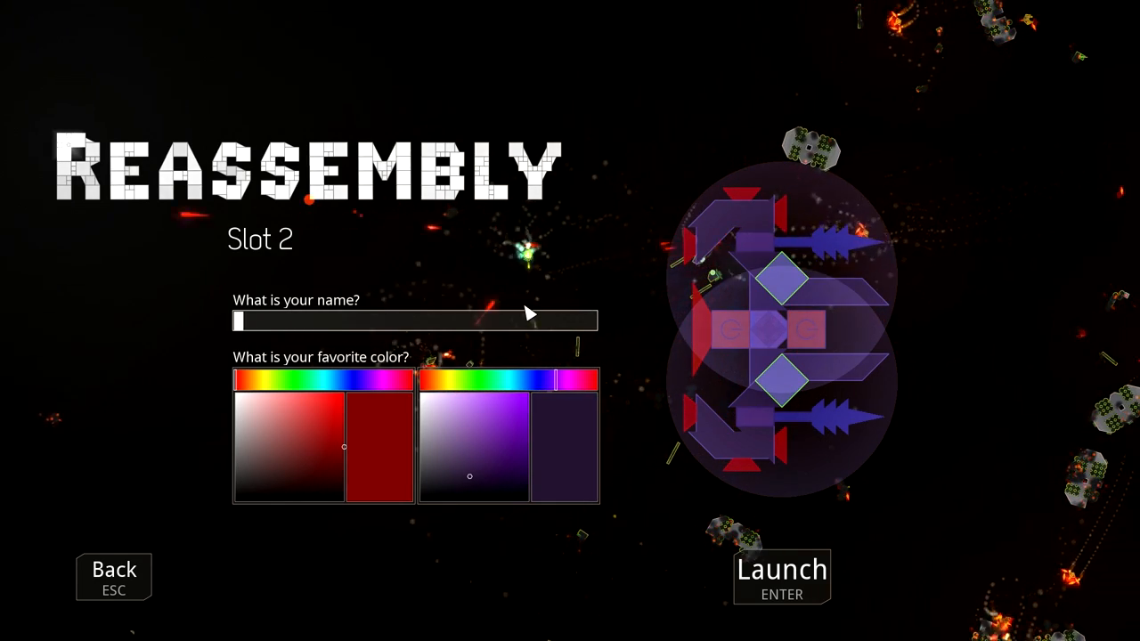
Step: Enter 'Spikannon' as the new player's name
text(Spi)
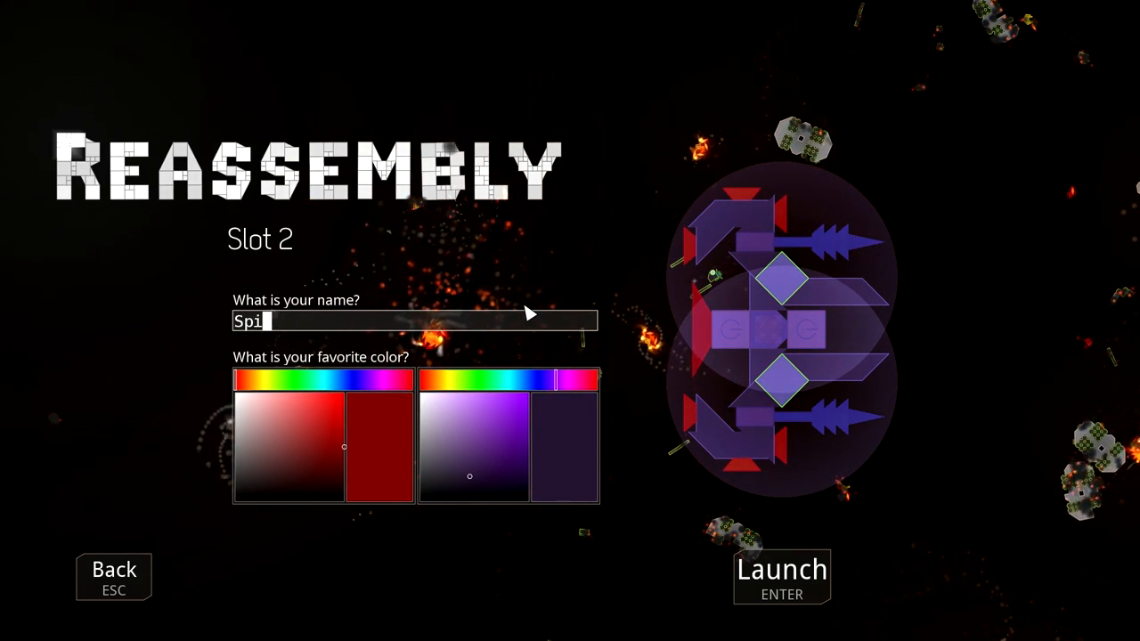
text(kannon)
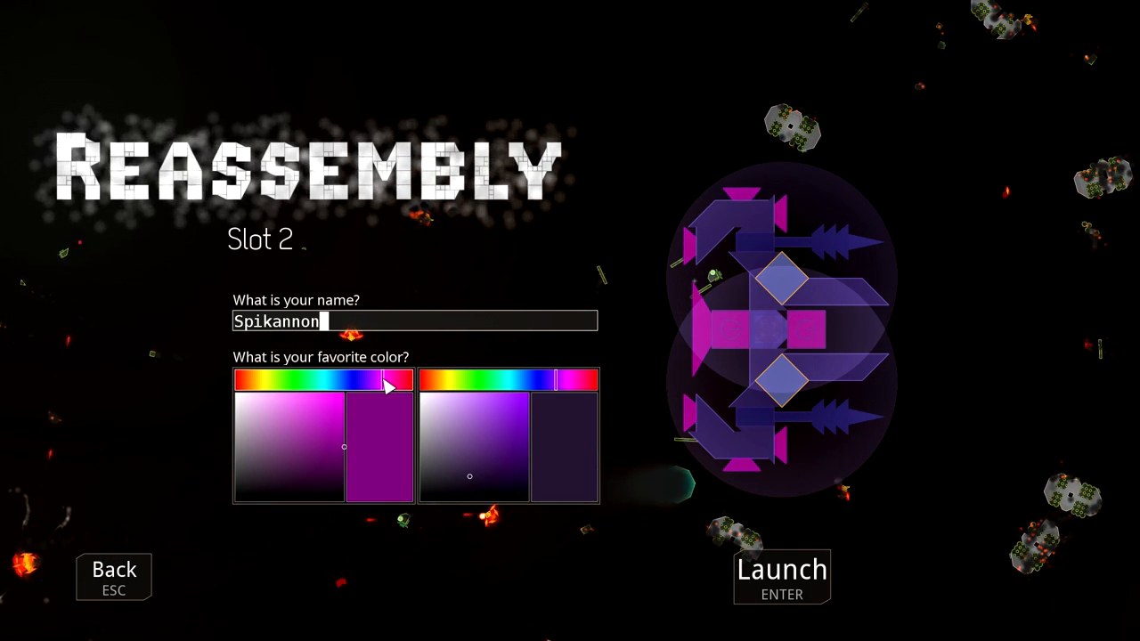
Step: Try blue, green and pink shades, ending with pale cyan first colour and blue second colour
click(367, 381)
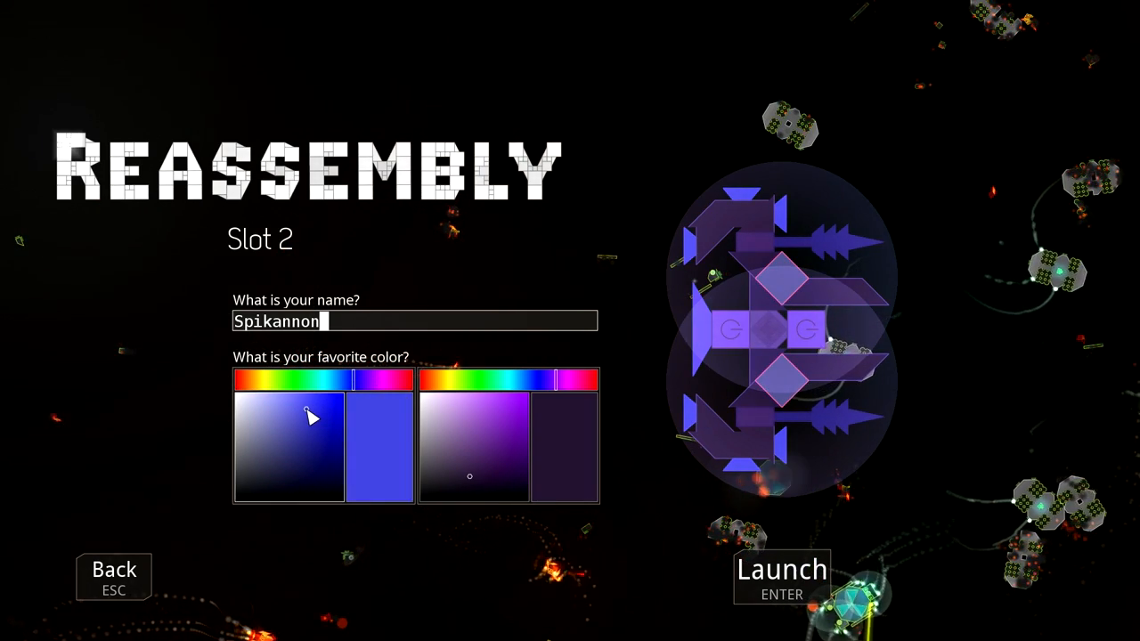
click(481, 434)
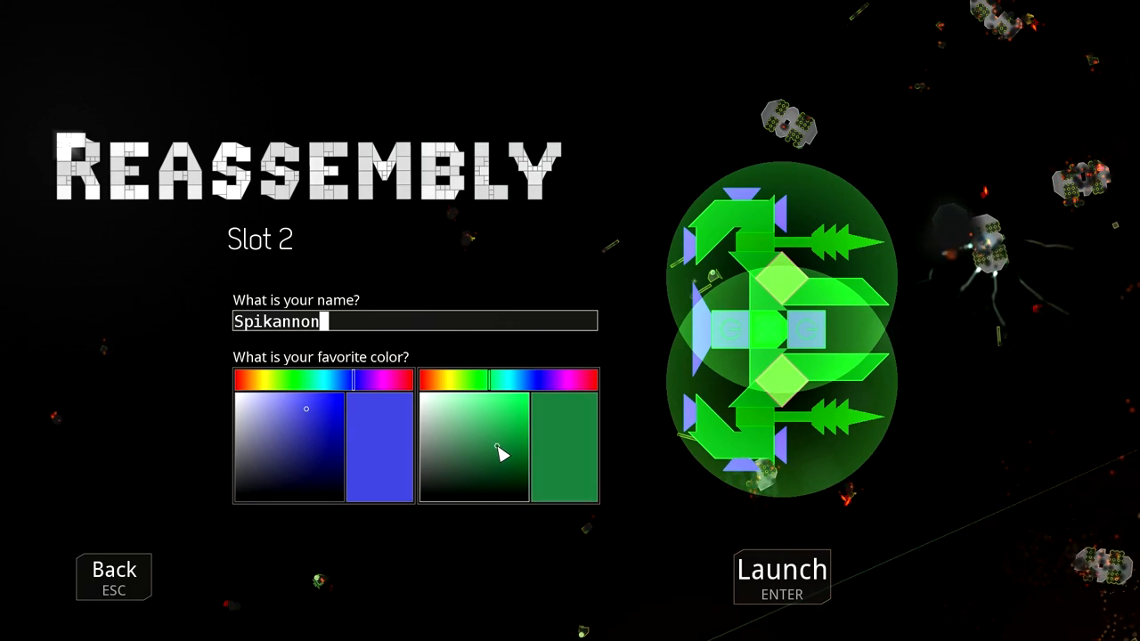
click(520, 381)
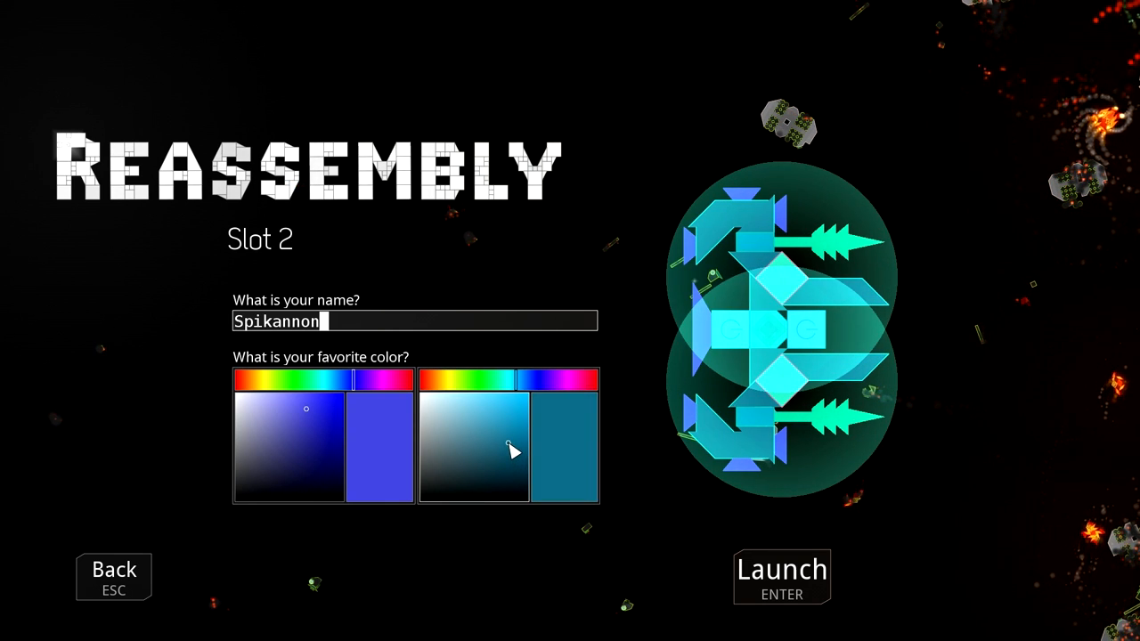
click(591, 379)
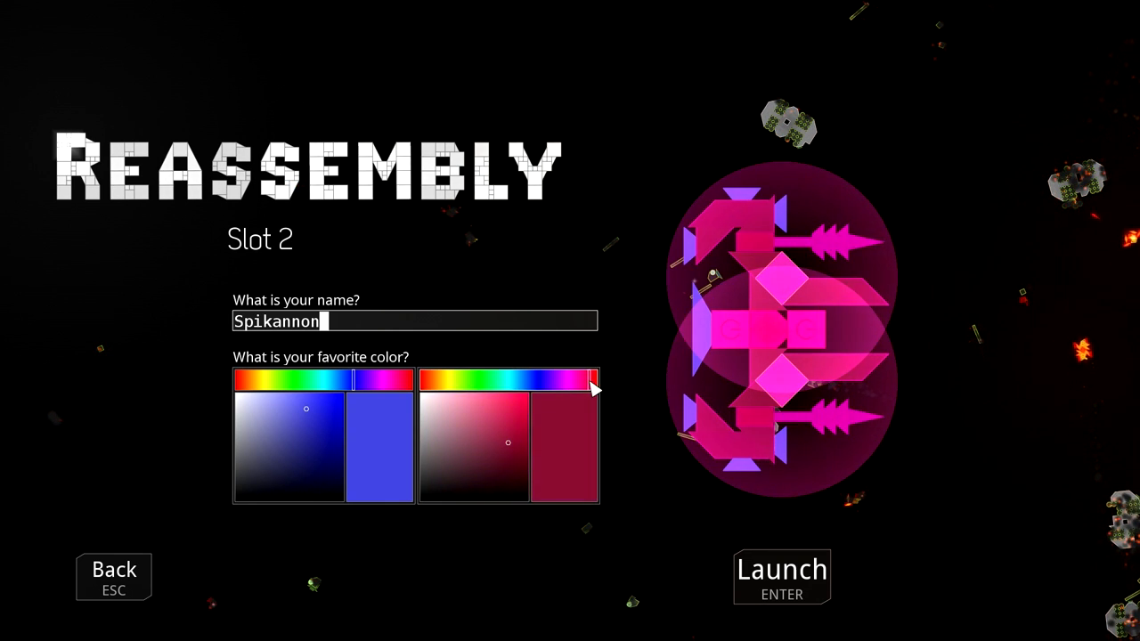
click(499, 420)
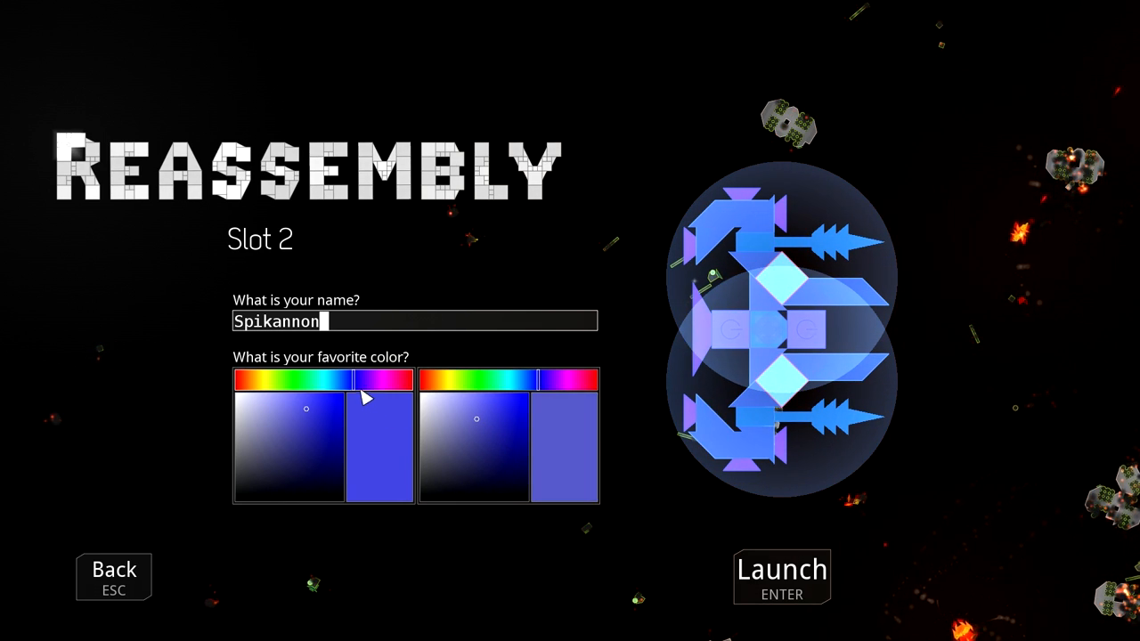
click(306, 442)
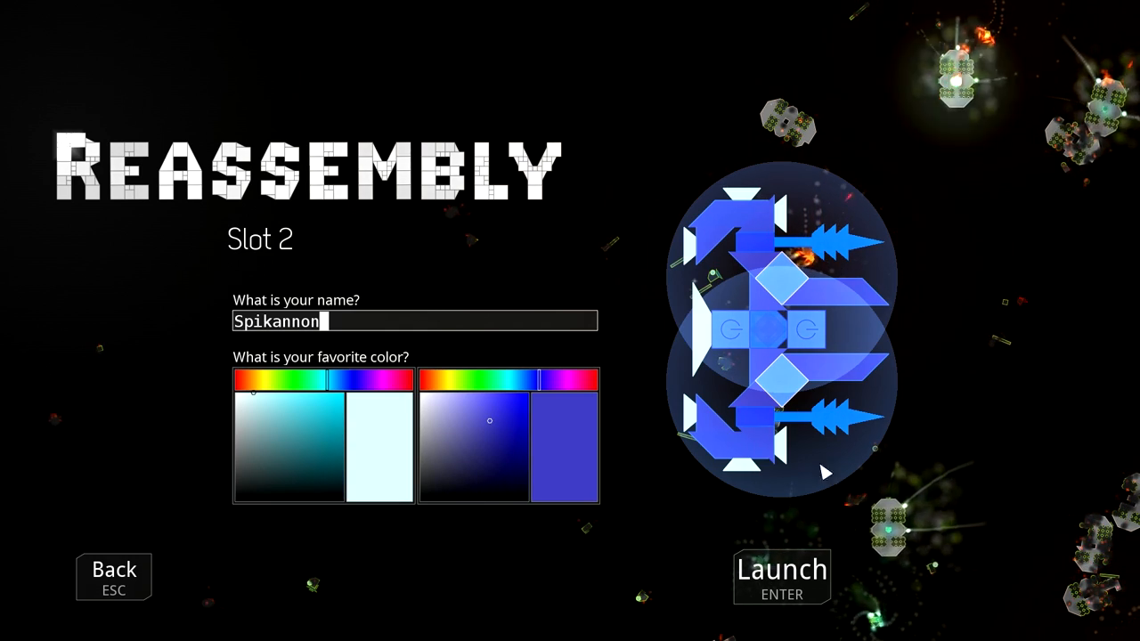
Step: Change the name to 'Iceannon' and launch the game into the world
key(Backspace)
text(Icea)
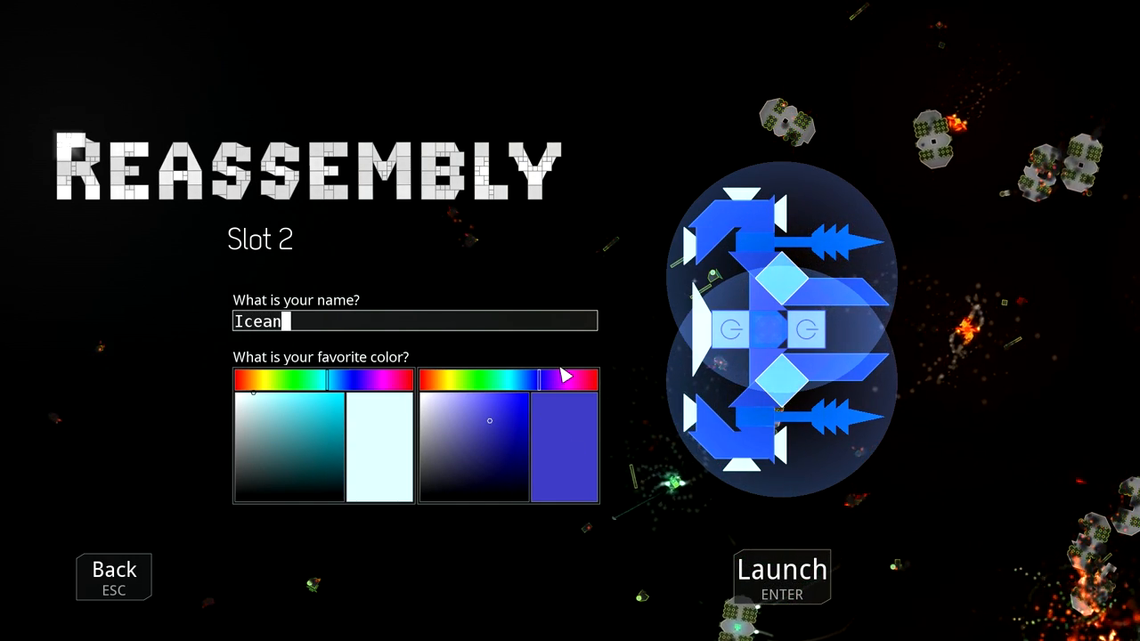
text(non)
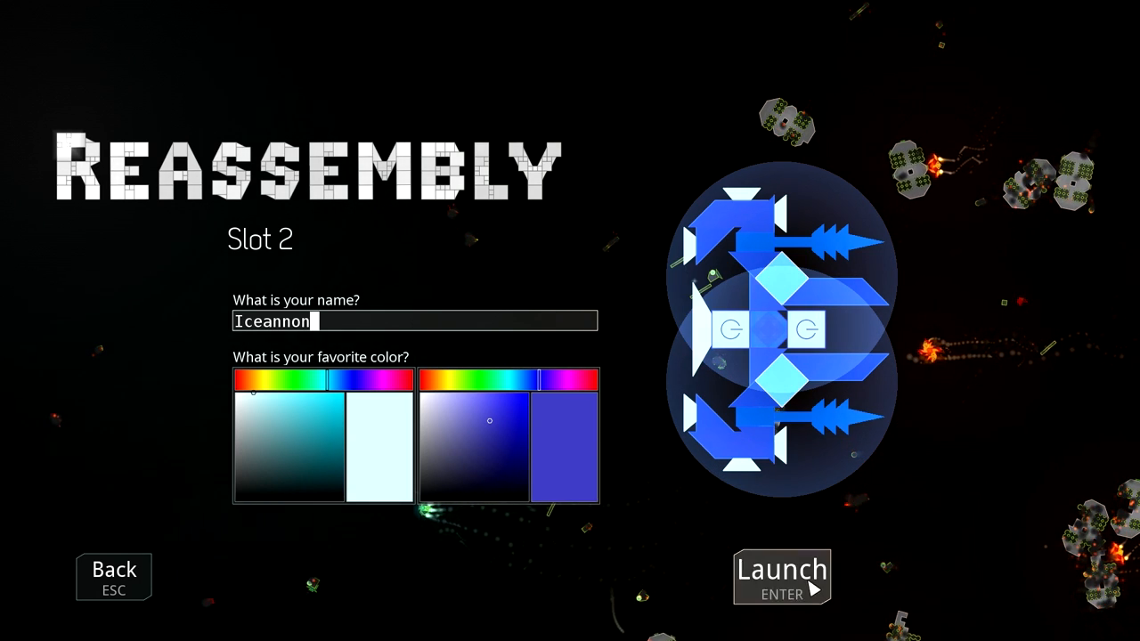
click(780, 577)
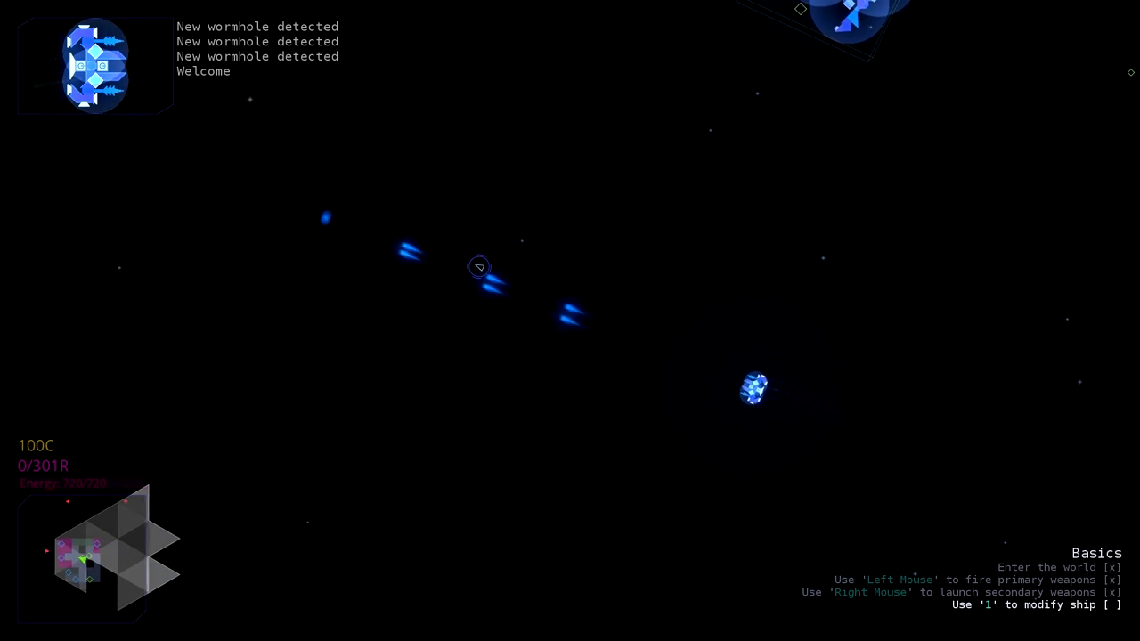
Step: Move the cannon turret group into place in the ship editor and exit to the Confirm Save dialog
key(1)
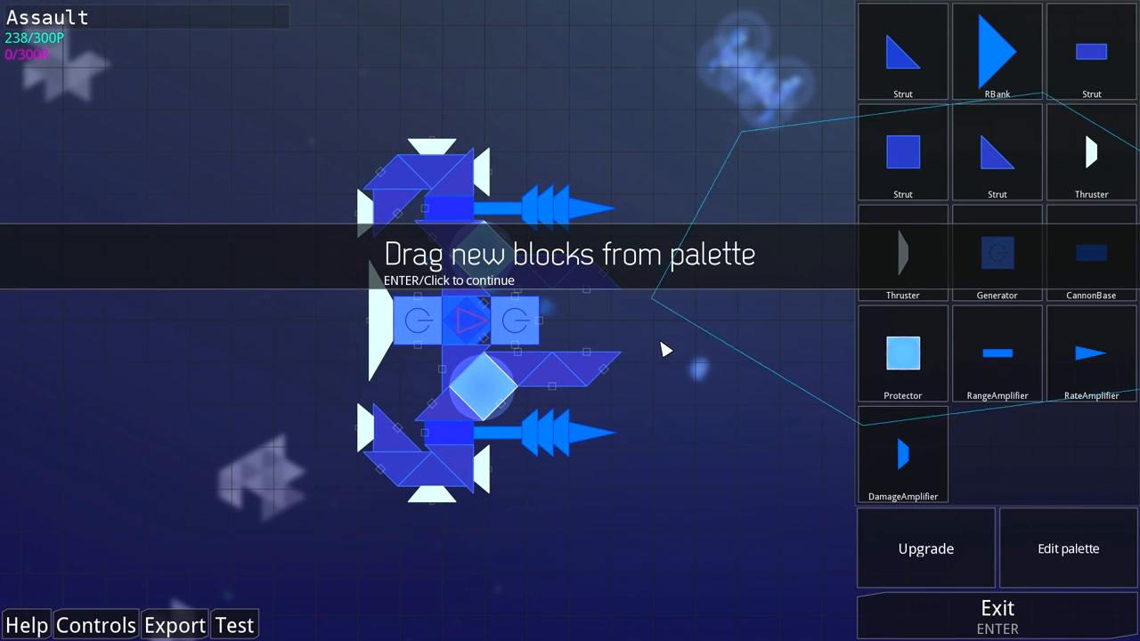
mouse_move(901, 352)
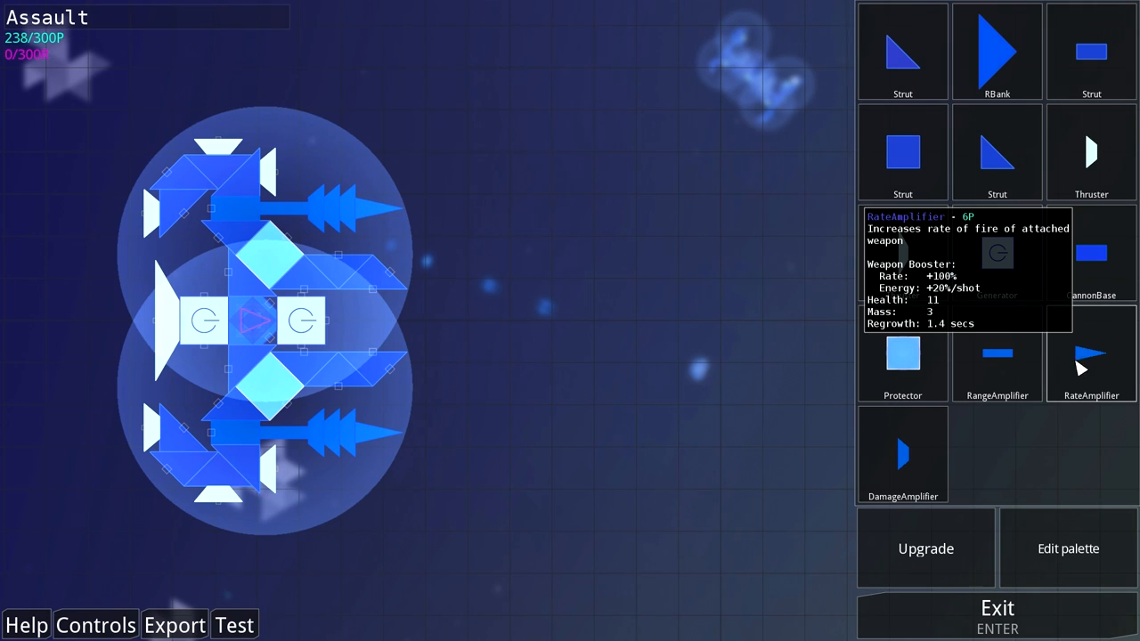
mouse_move(997, 356)
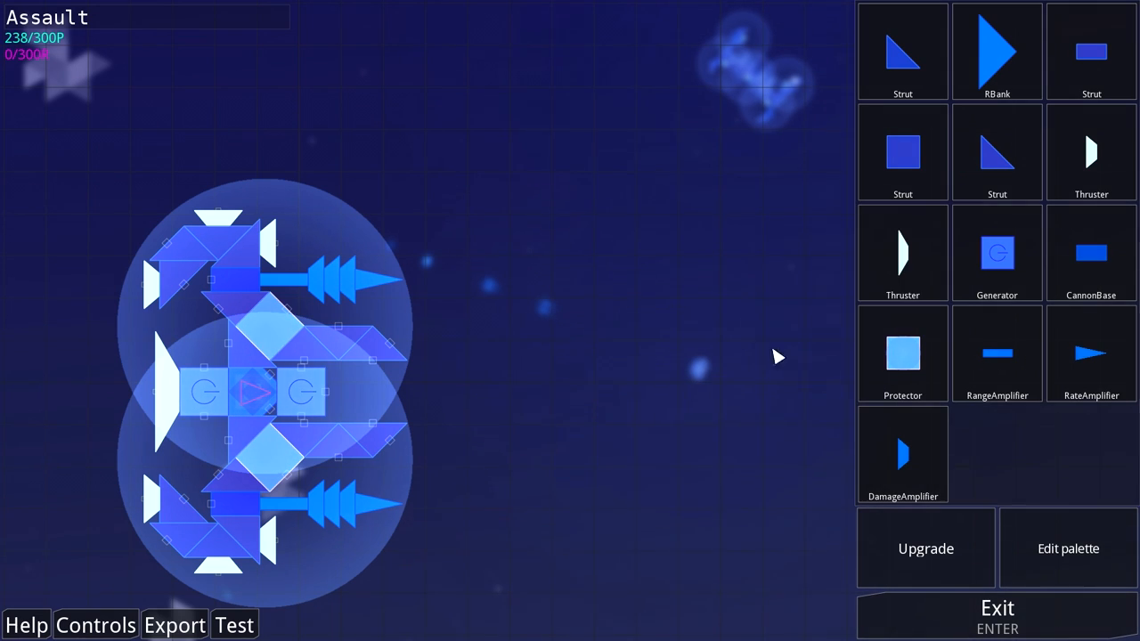
click(356, 282)
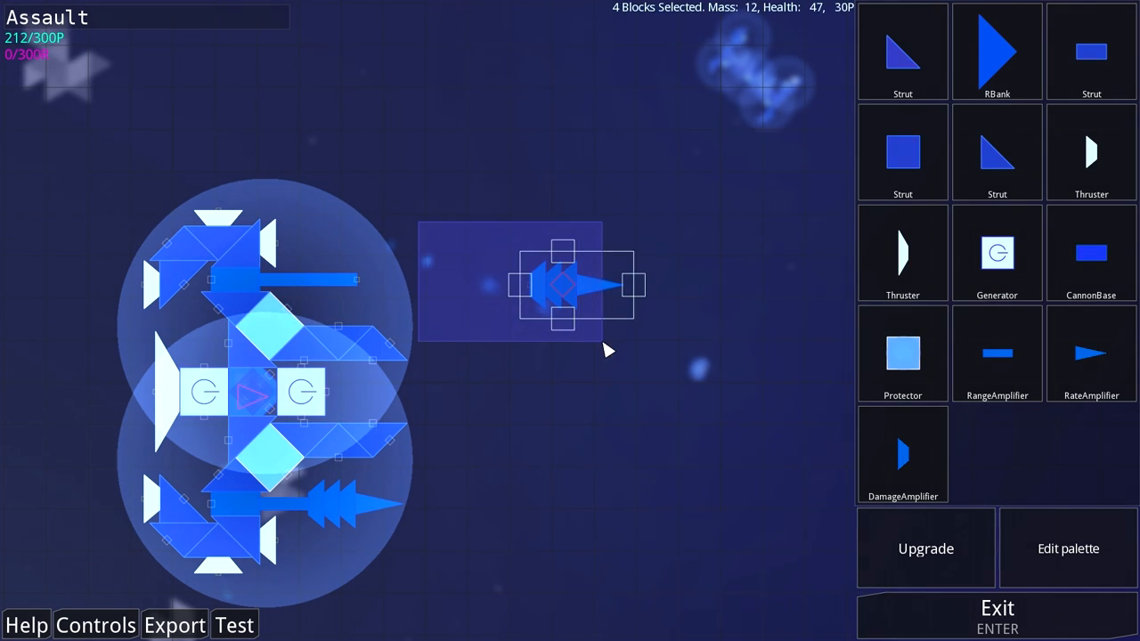
click(998, 615)
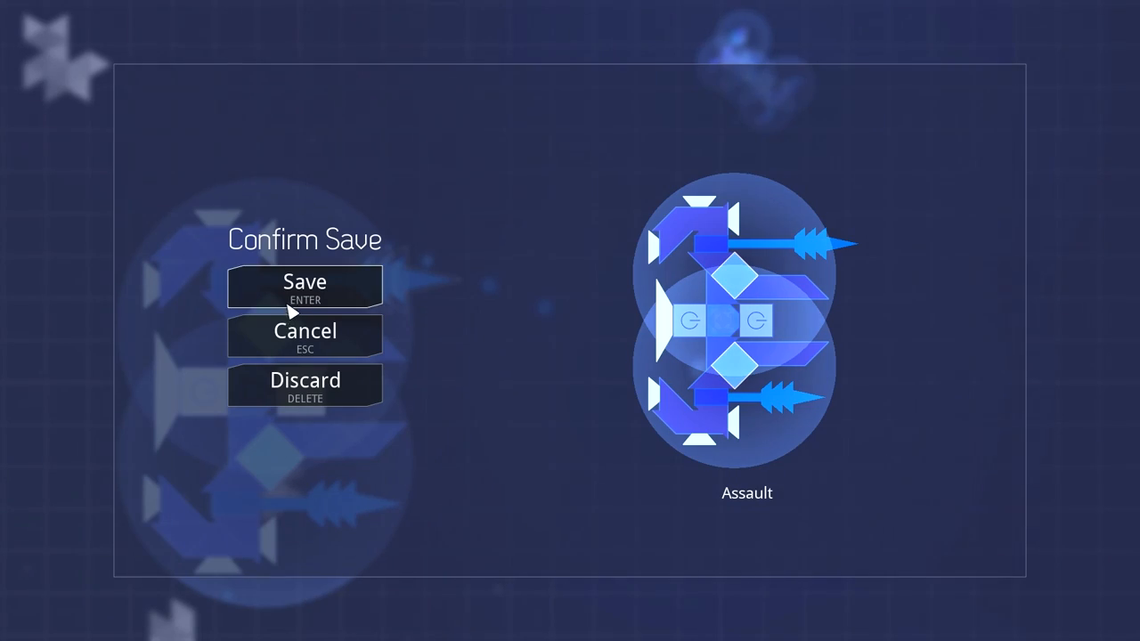
Step: Save the Assault design, dismiss the tutorial message, then return to the ship editor with U
click(305, 281)
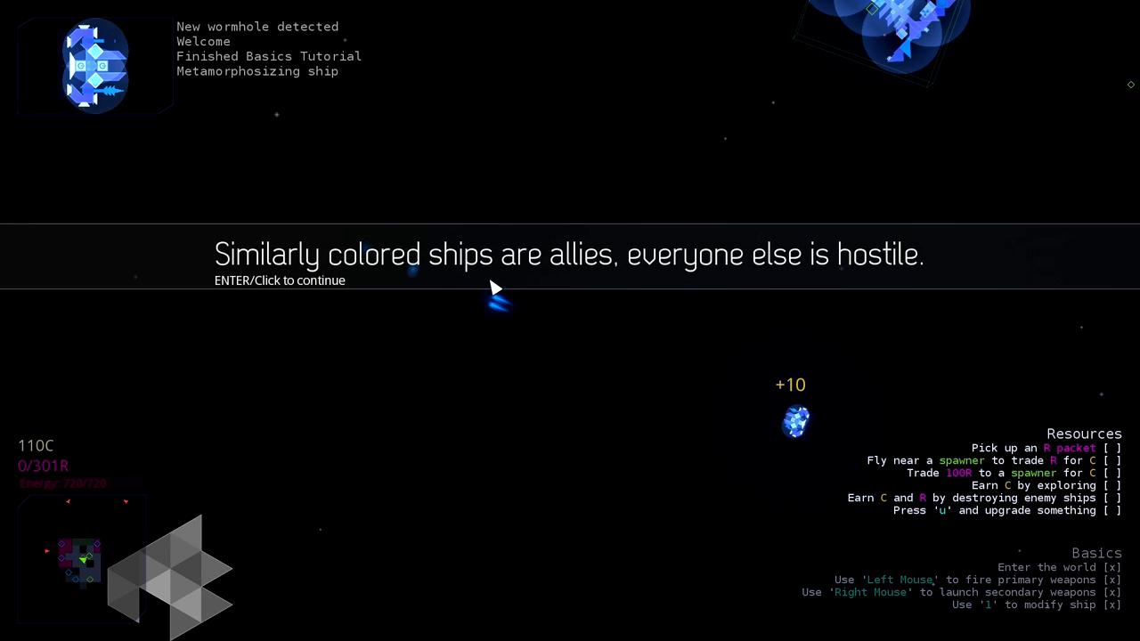
click(496, 287)
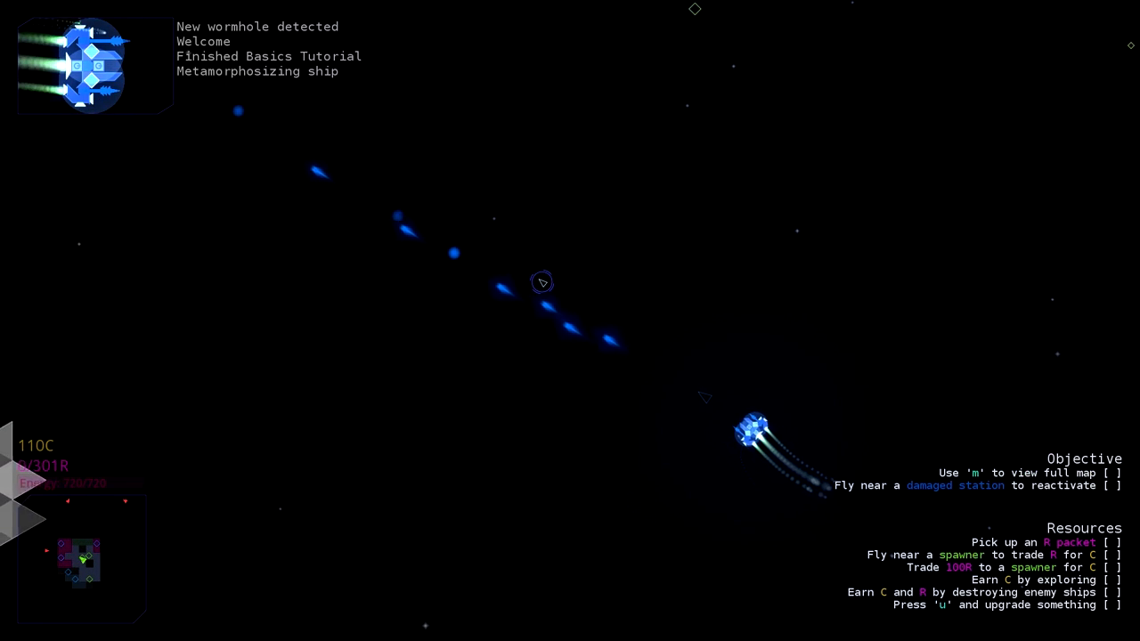
key(u)
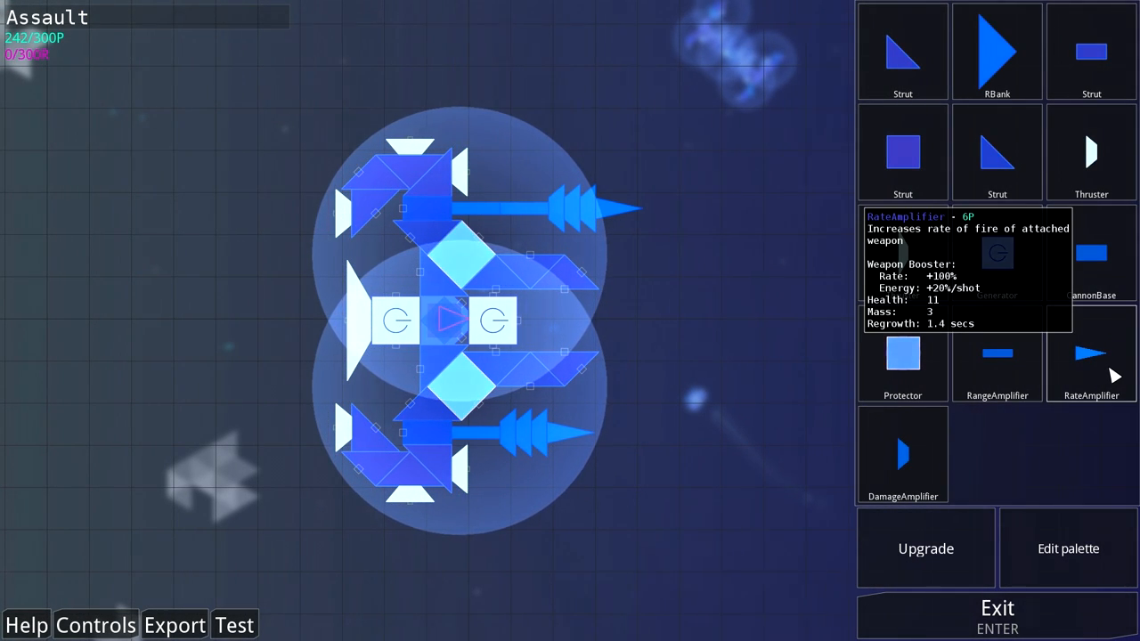
Step: Take a RateAmplifier block from the palette for the lower cannon
click(666, 207)
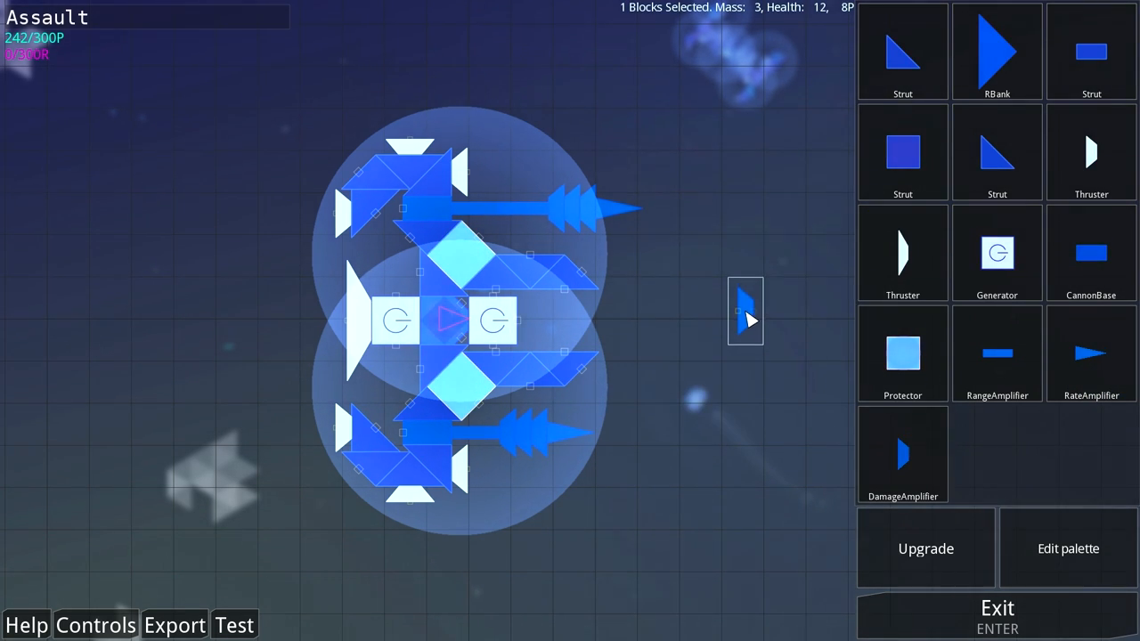
mouse_move(1090, 353)
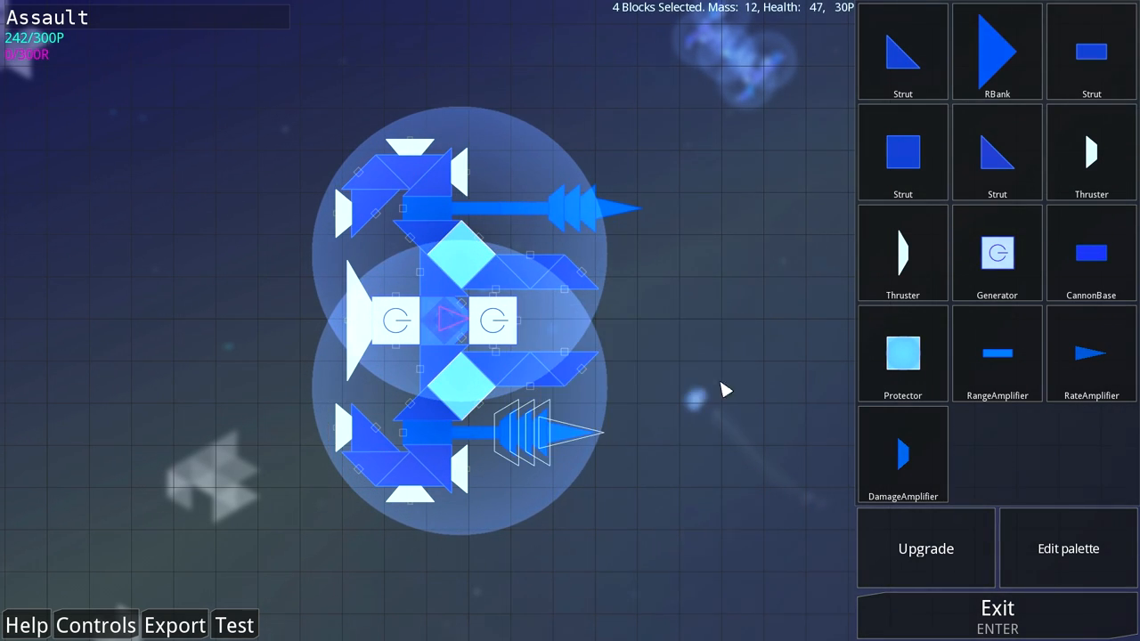
mouse_move(902, 454)
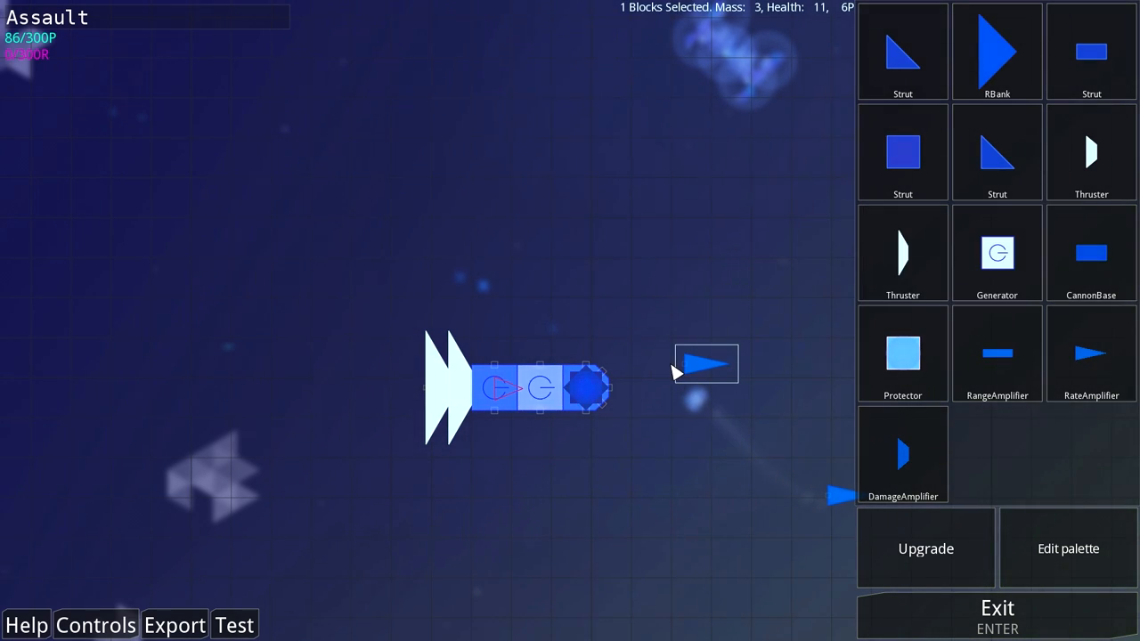
Step: Drag an RBank triangle onto the grid to start the four-wing frame
drag(705, 364, 638, 389)
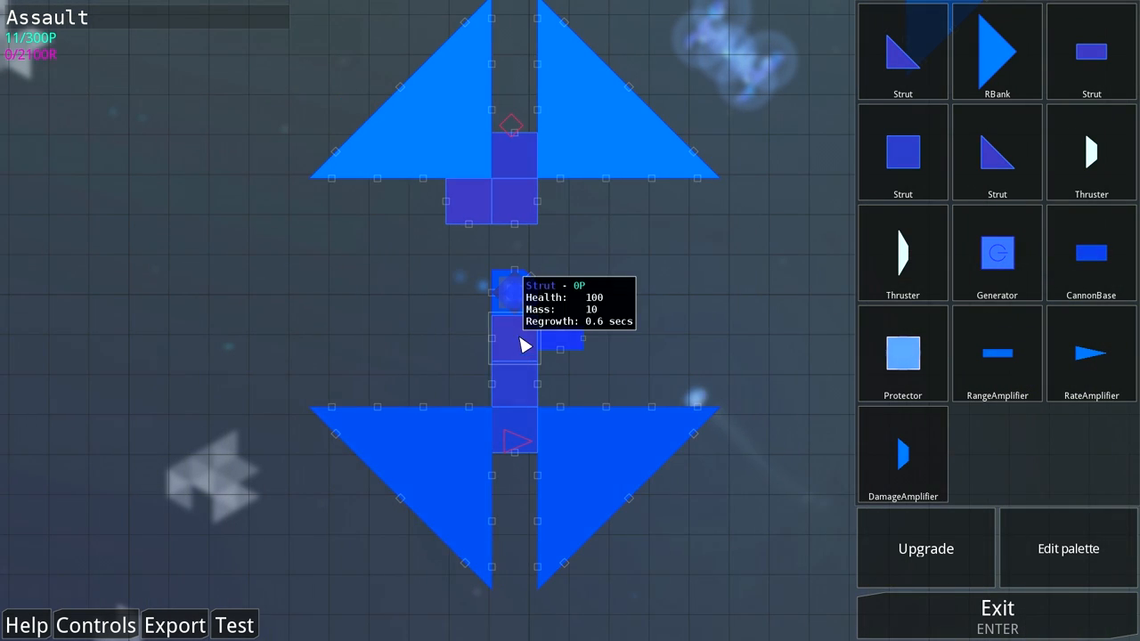
Step: Extend the central cannon with a row of amplifiers and add a strut and range amplifier to the hull
click(466, 385)
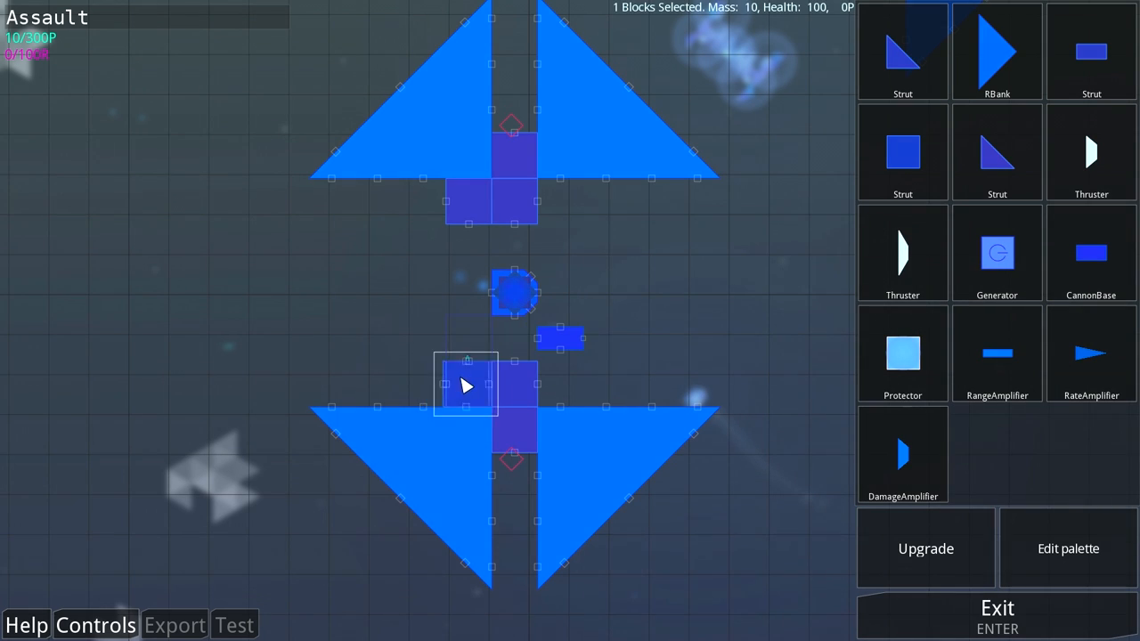
mouse_move(470, 203)
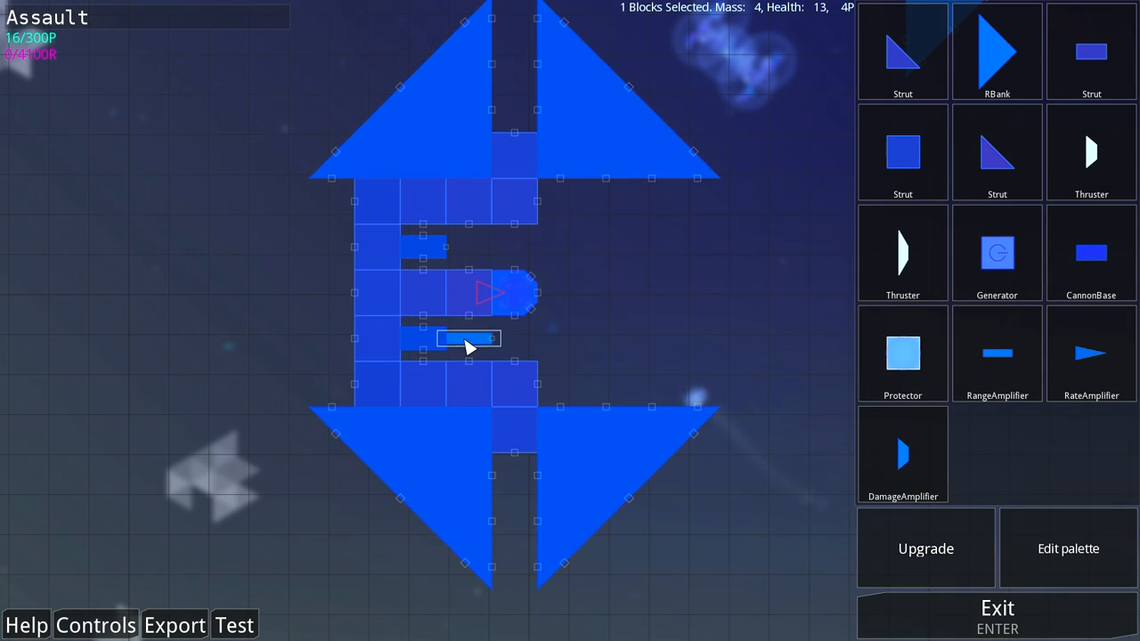
drag(467, 339, 619, 338)
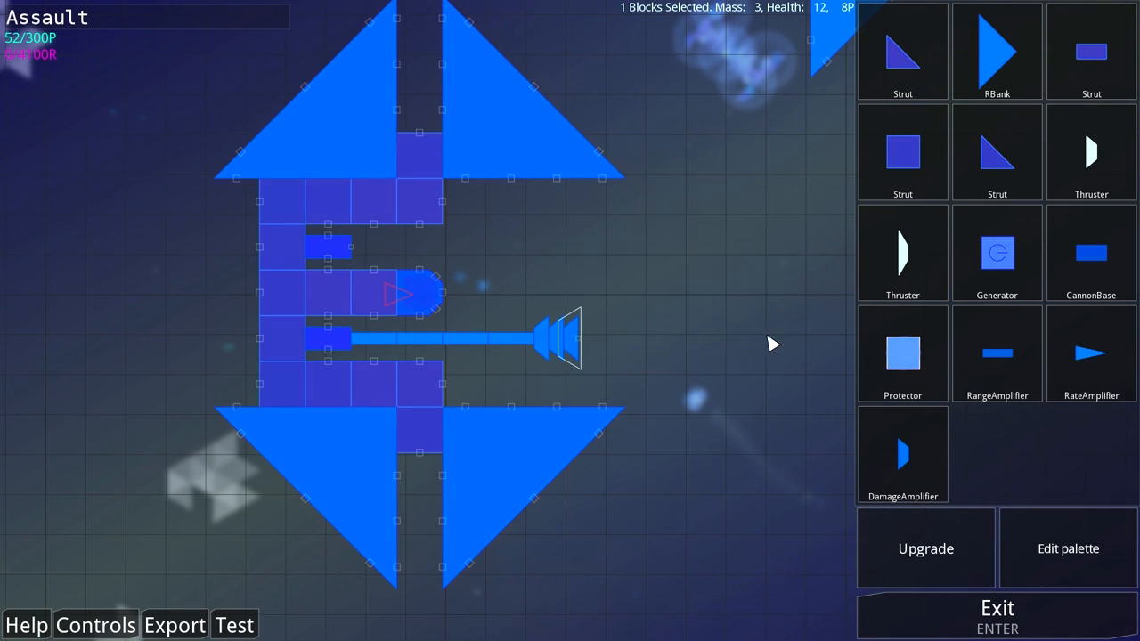
mouse_move(1090, 353)
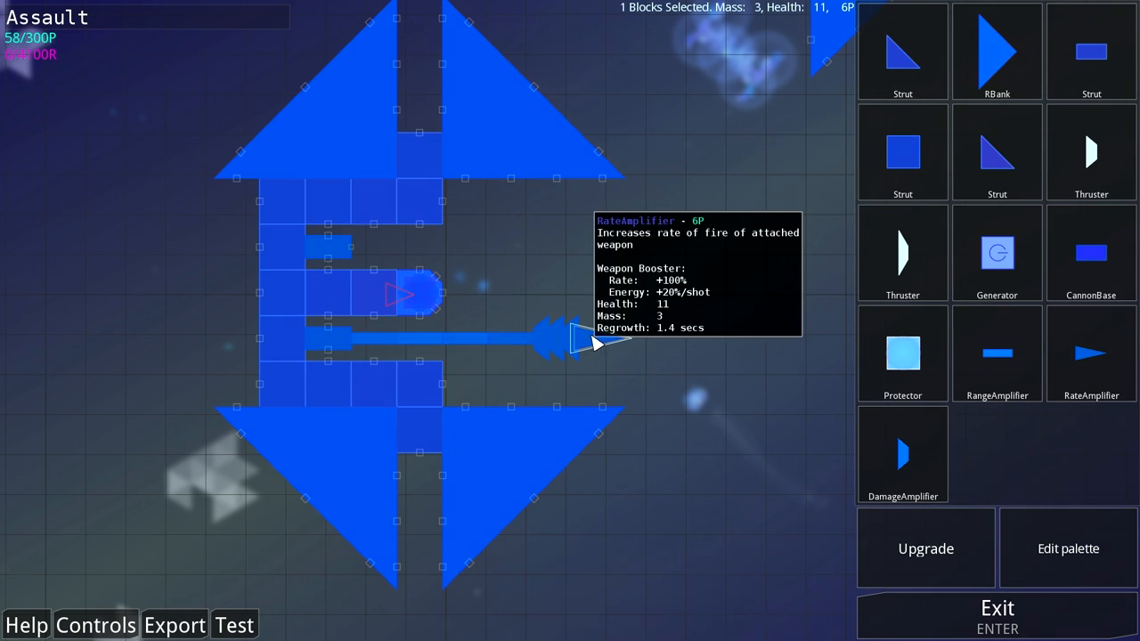
mouse_move(998, 356)
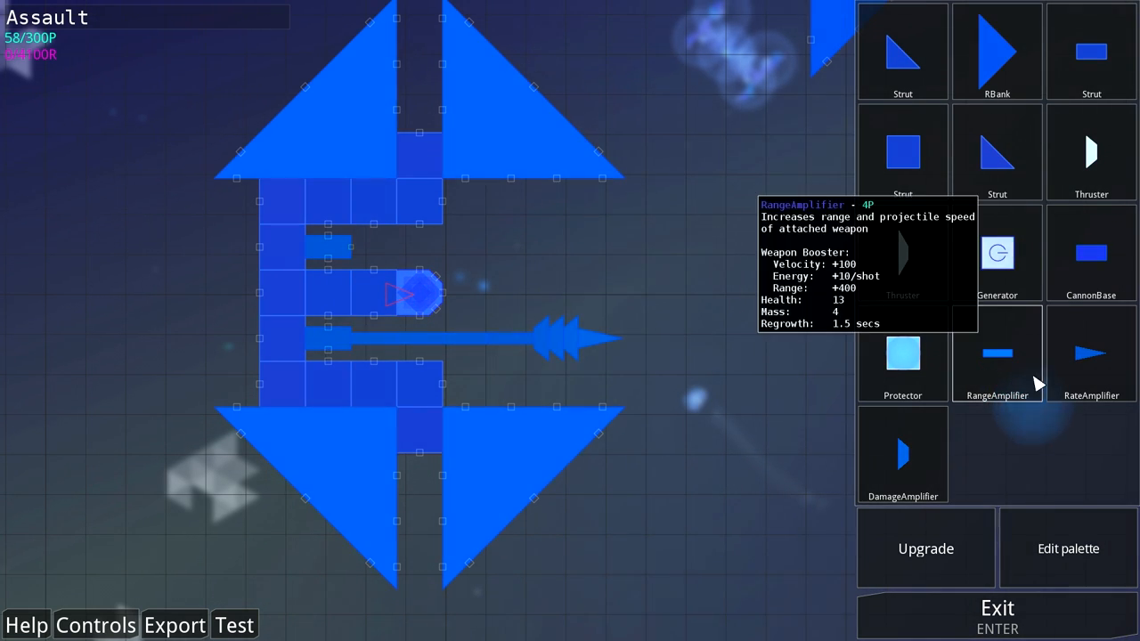
click(330, 348)
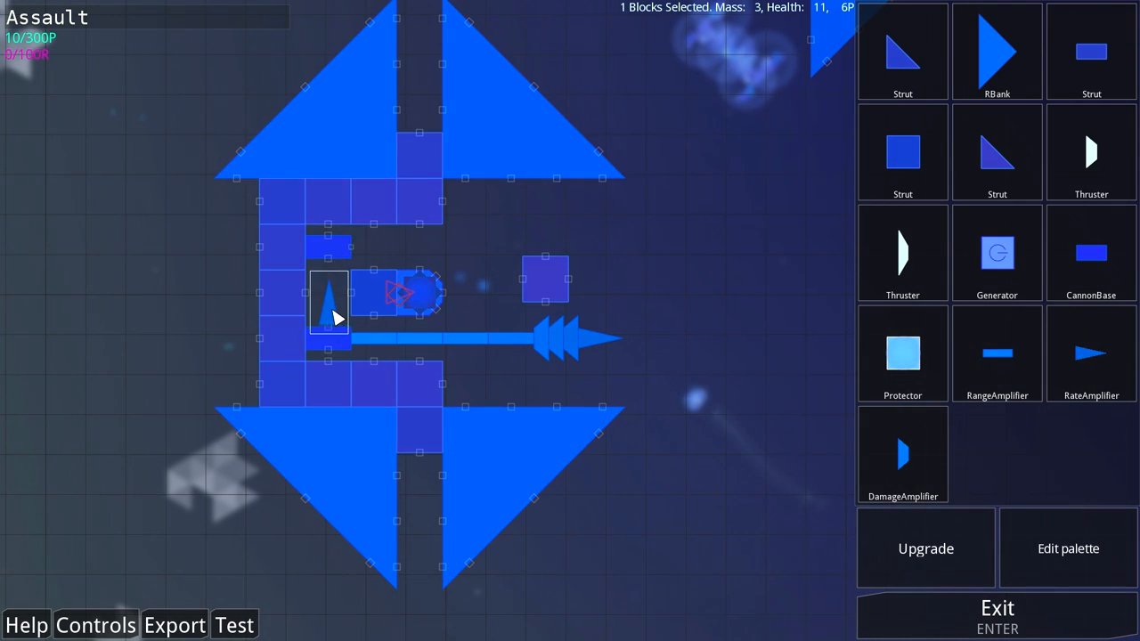
mouse_move(545, 280)
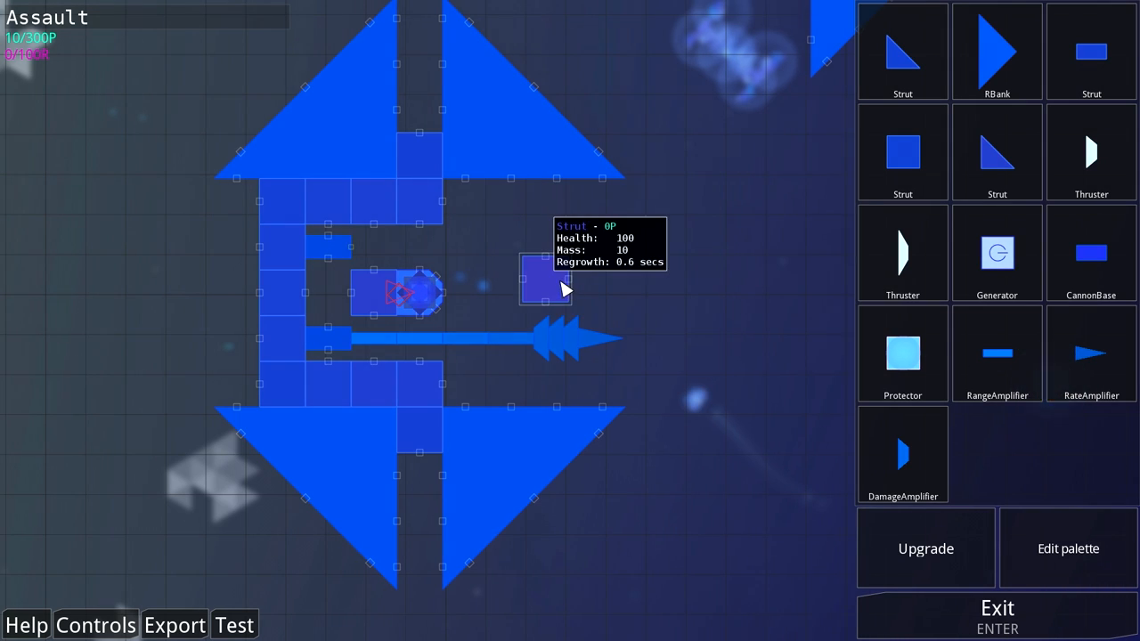
click(328, 288)
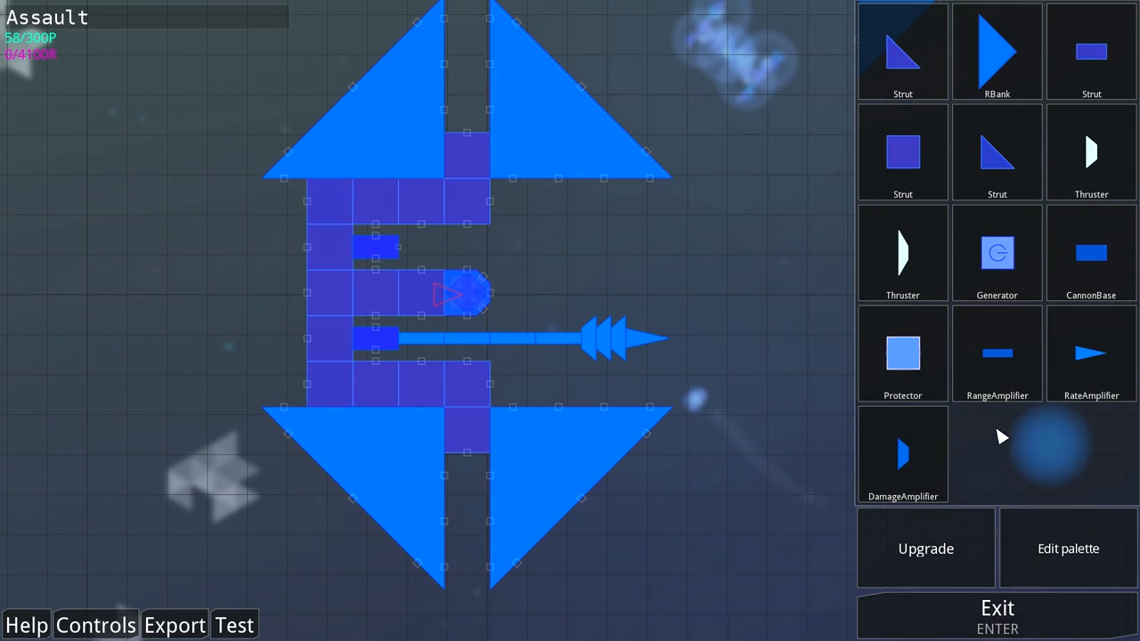
Step: Move a thruster toward the cannon row and add another range amplifier to the cannon
click(641, 339)
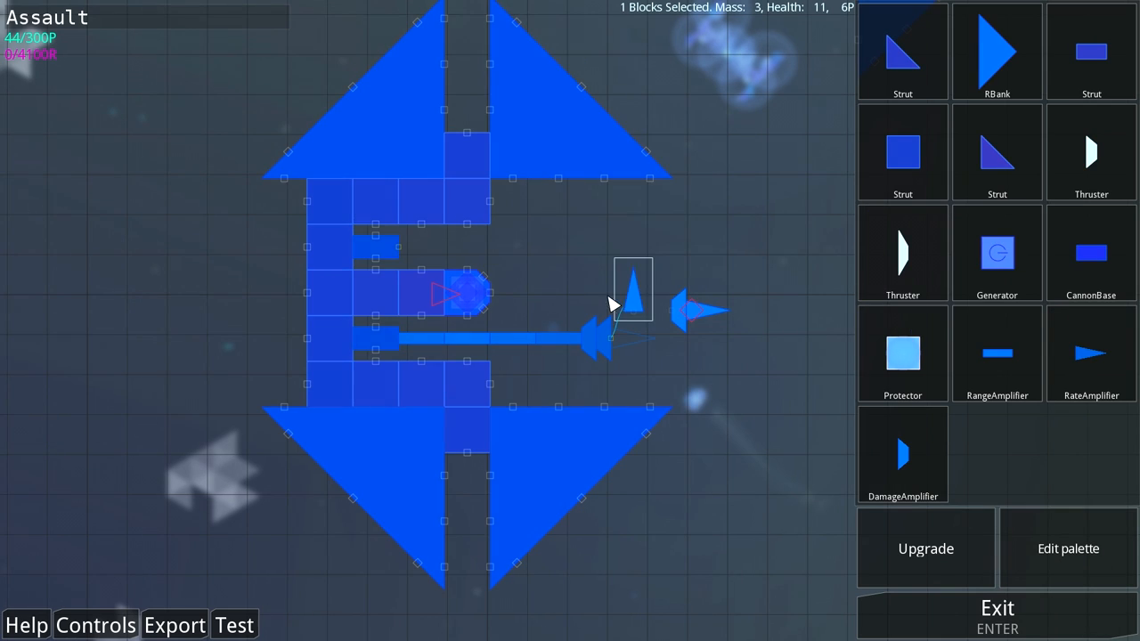
drag(632, 289, 833, 312)
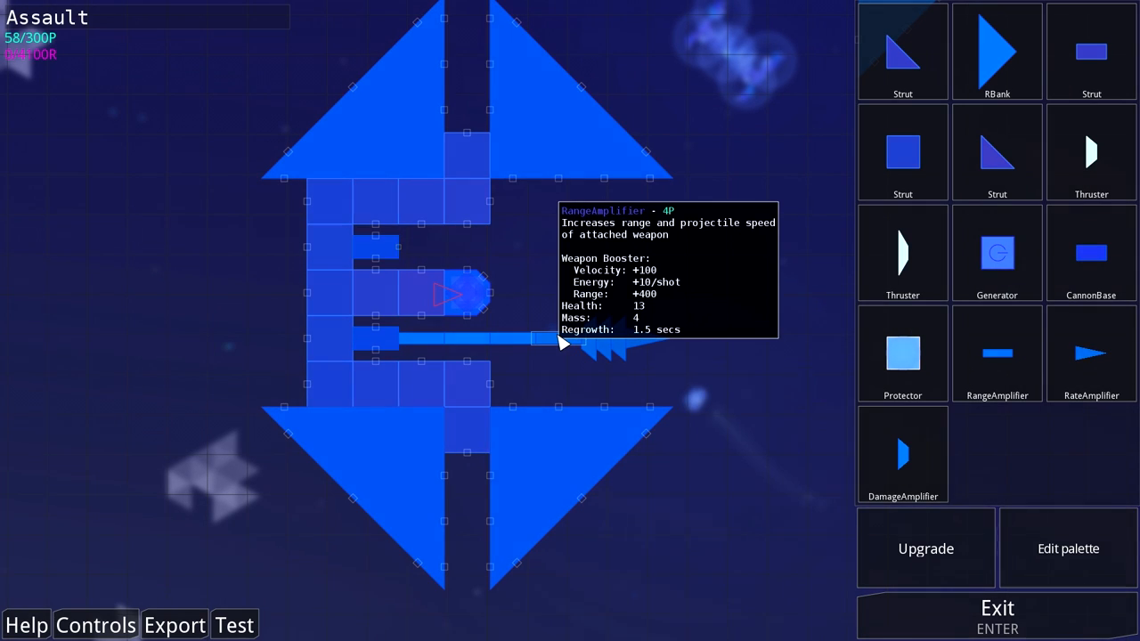
click(566, 338)
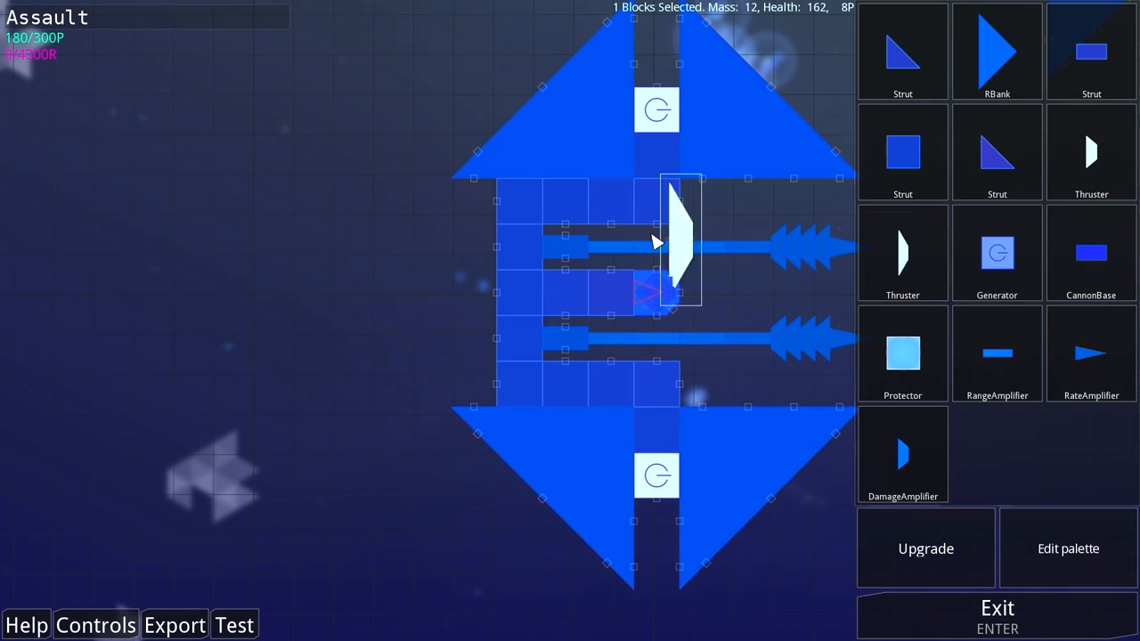
Step: Position a thruster on the ship's front and pick a shield protector block
drag(677, 235, 480, 267)
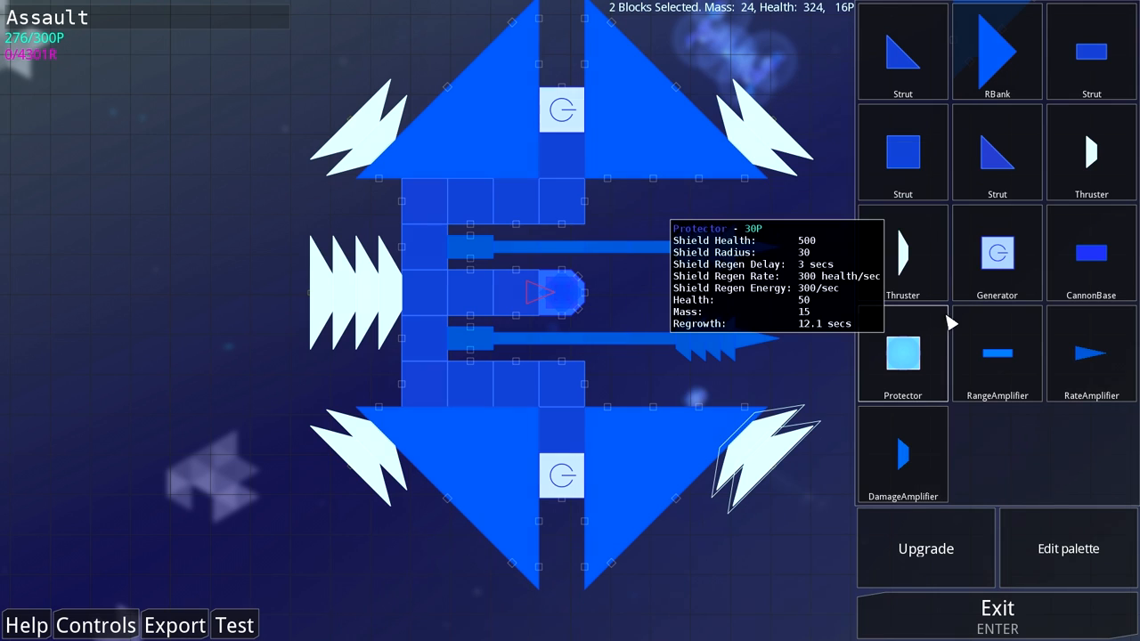
click(609, 213)
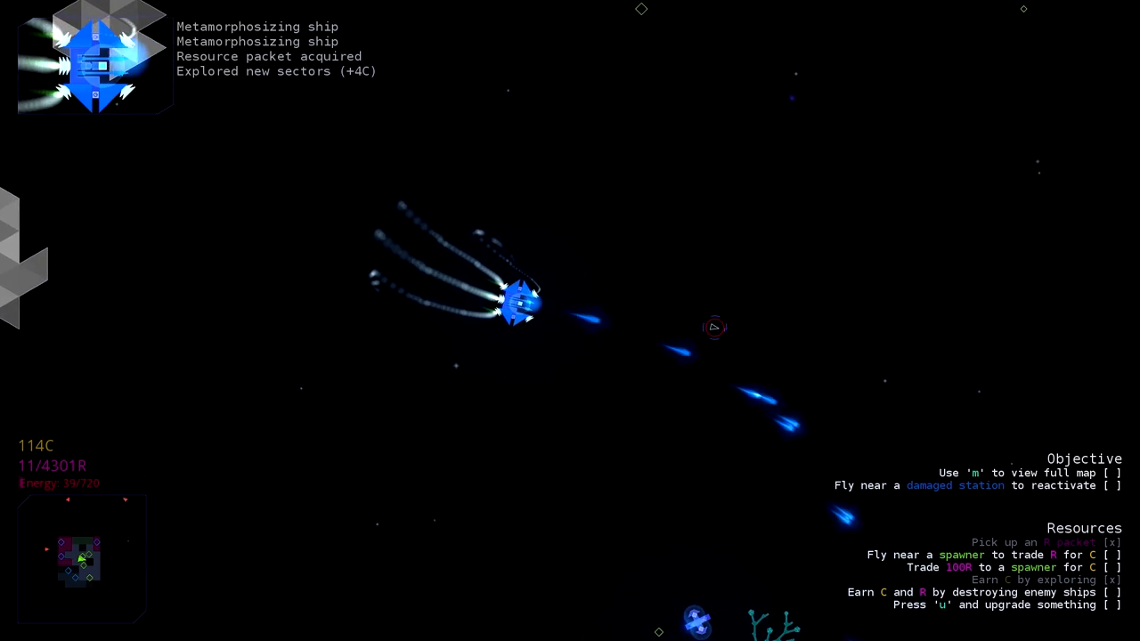
Step: Name the ship Crystal via the Upgrade databank and place a Protector block at its centre
key(u)
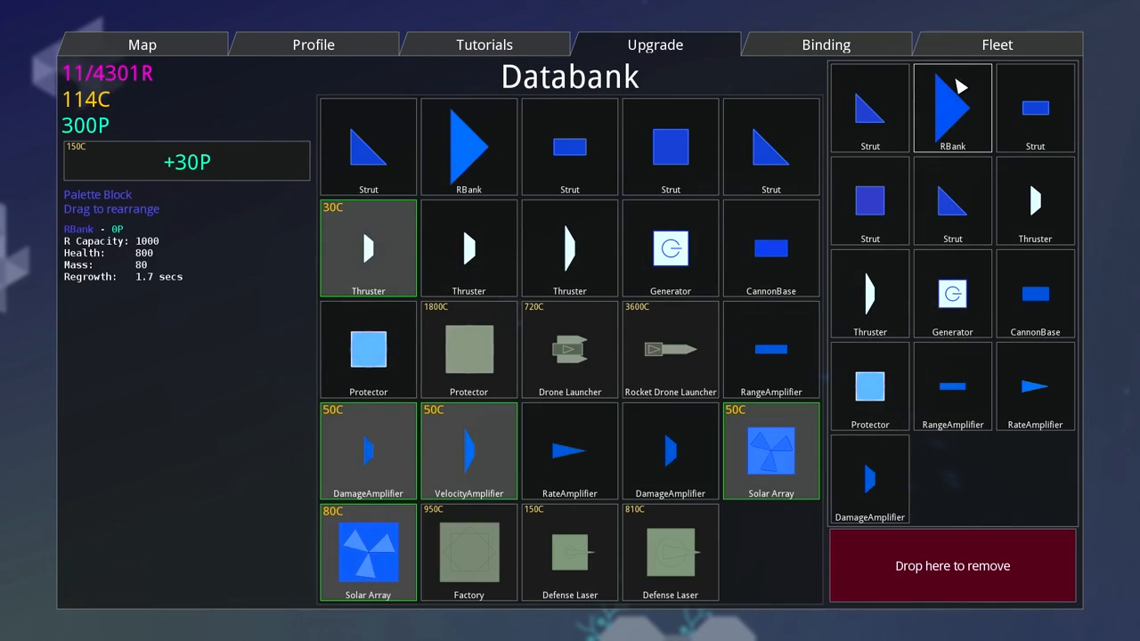
click(997, 44)
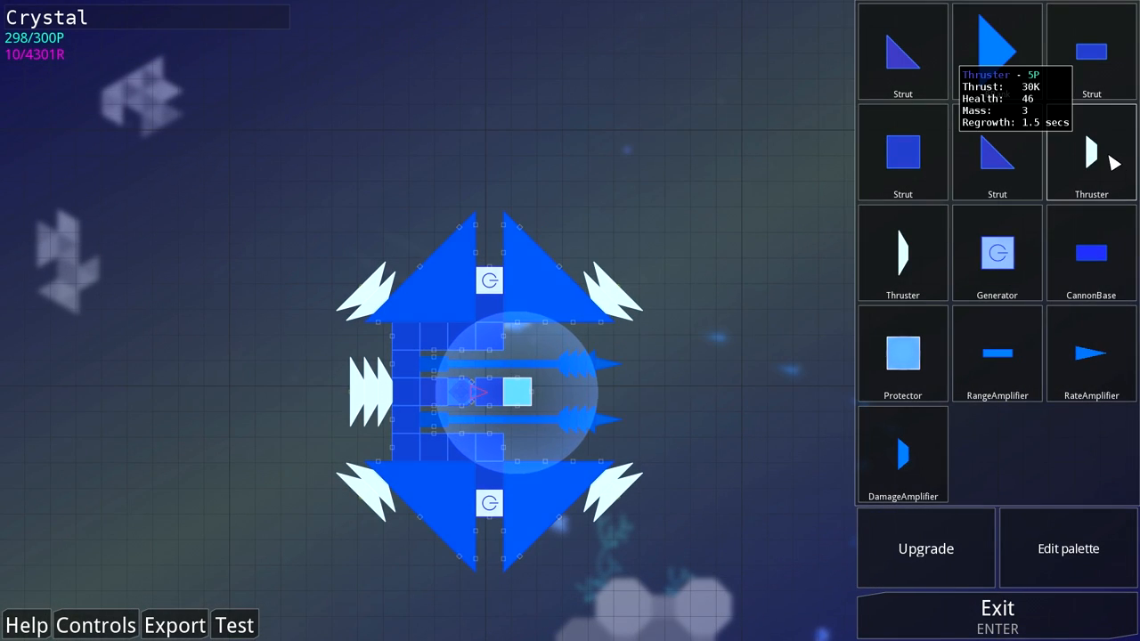
click(488, 267)
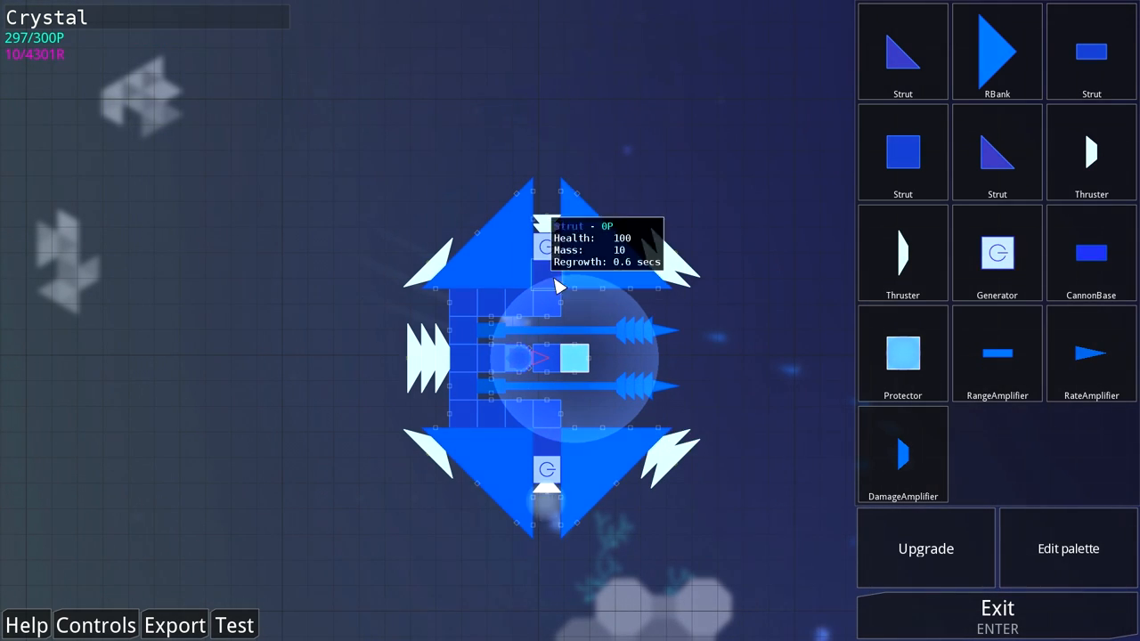
click(597, 356)
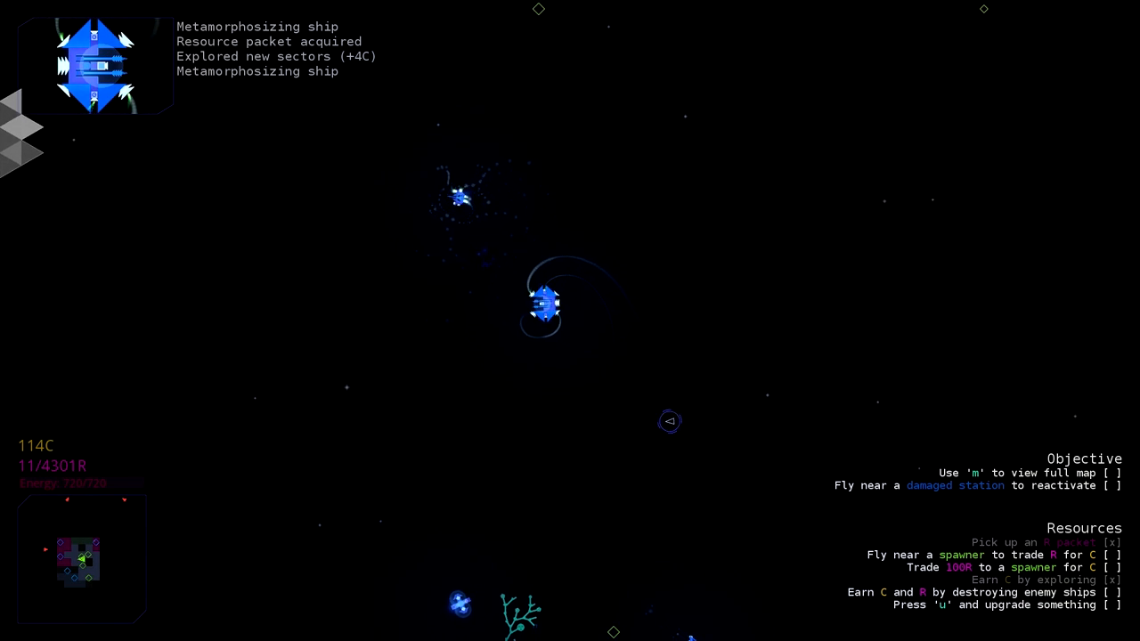
key(u)
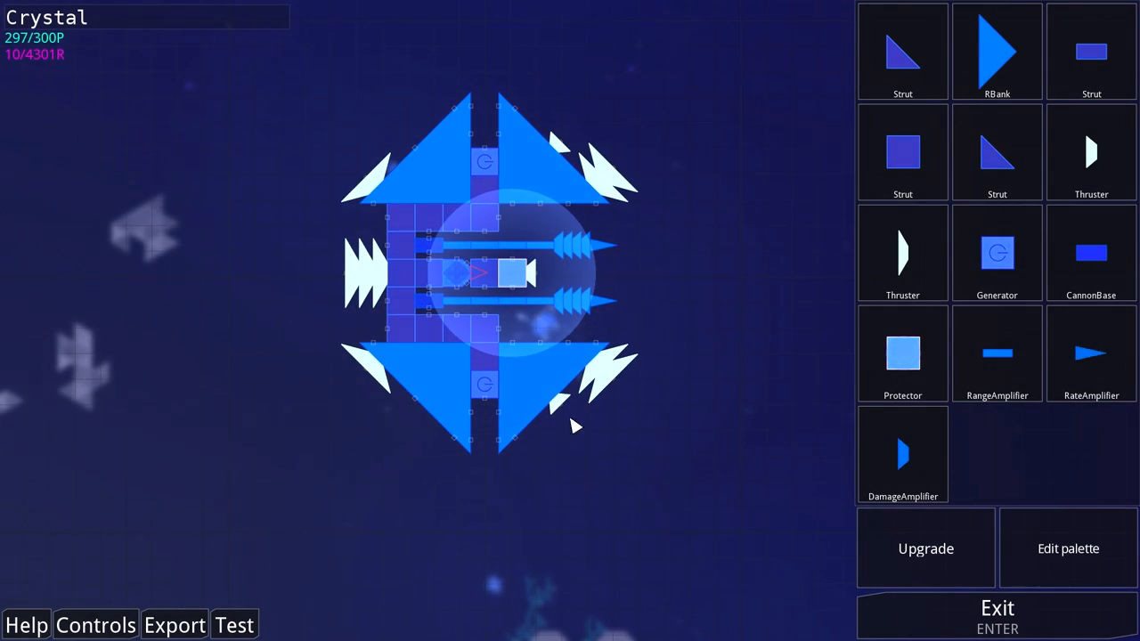
Step: Detach the thruster beside the top cannon and discard it in empty space
click(588, 211)
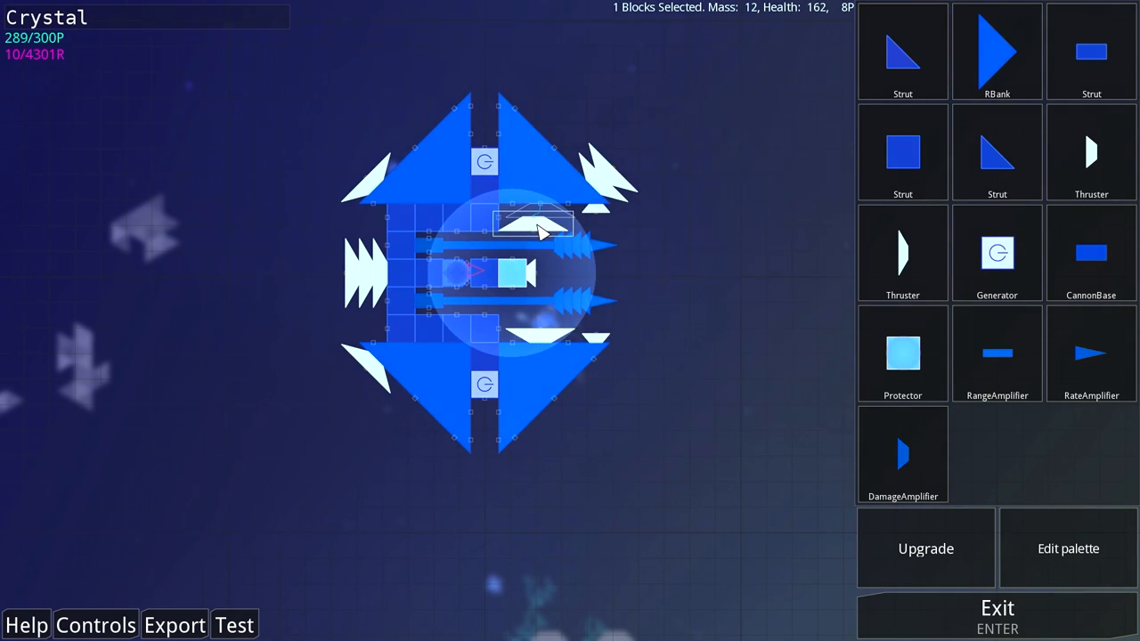
drag(531, 223, 637, 236)
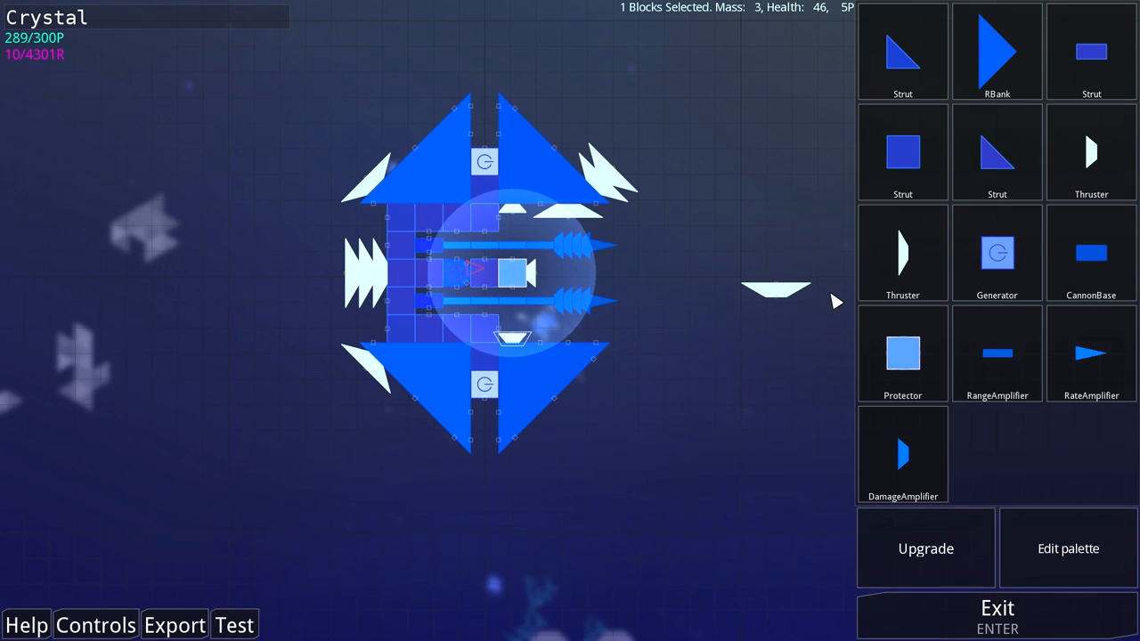
click(926, 549)
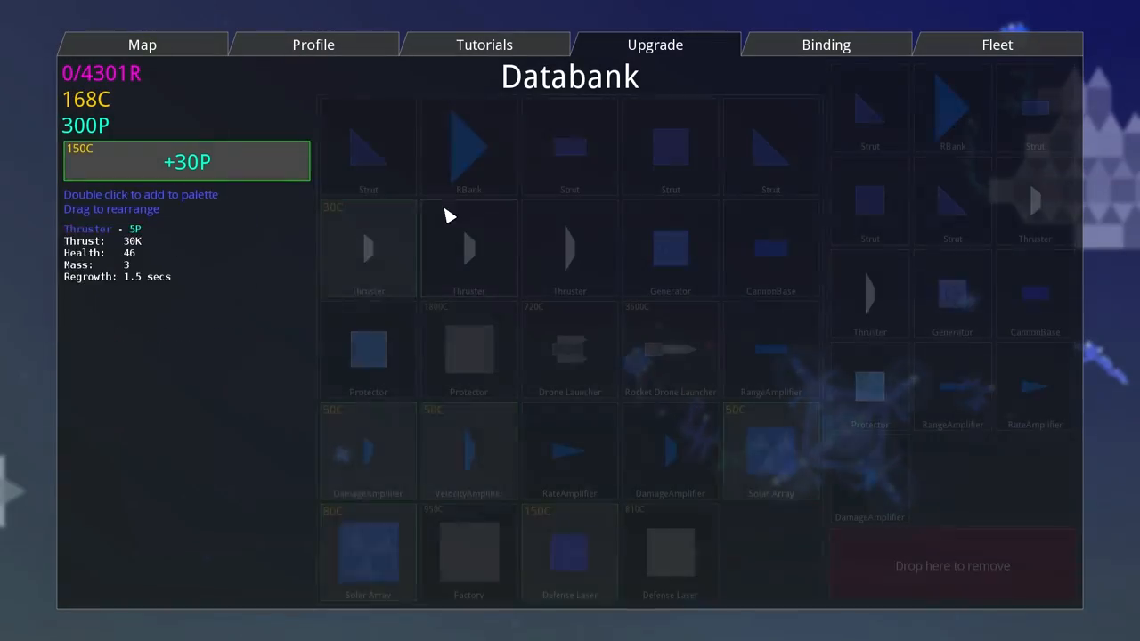
click(997, 45)
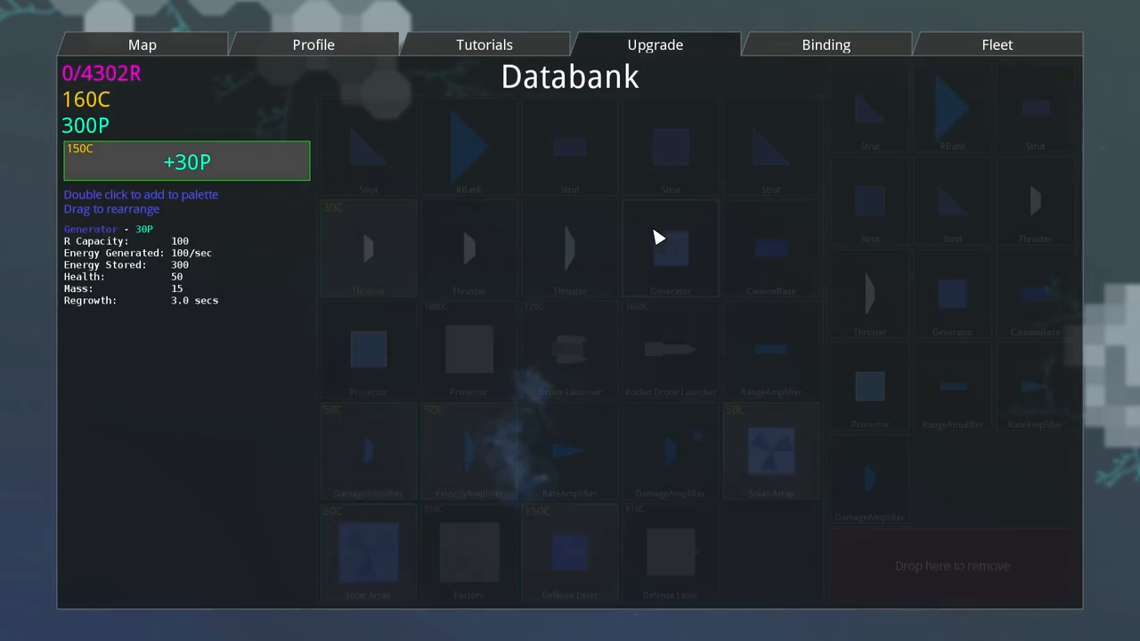
Step: View the Databank in the Upgrade screen, then return to flying Crystal
click(770, 449)
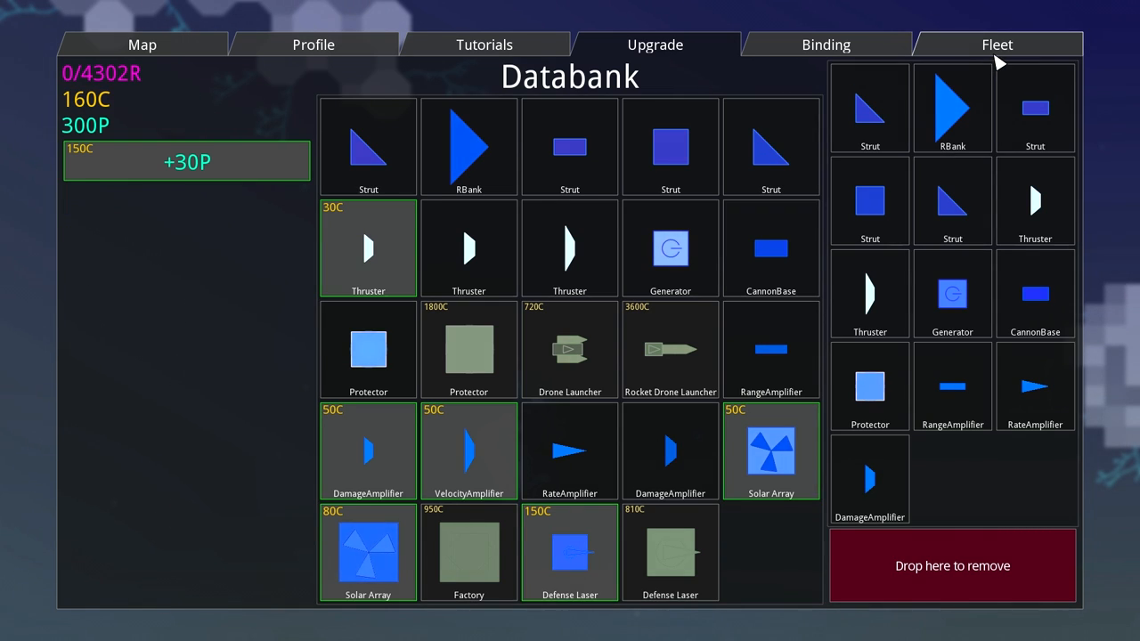
click(997, 45)
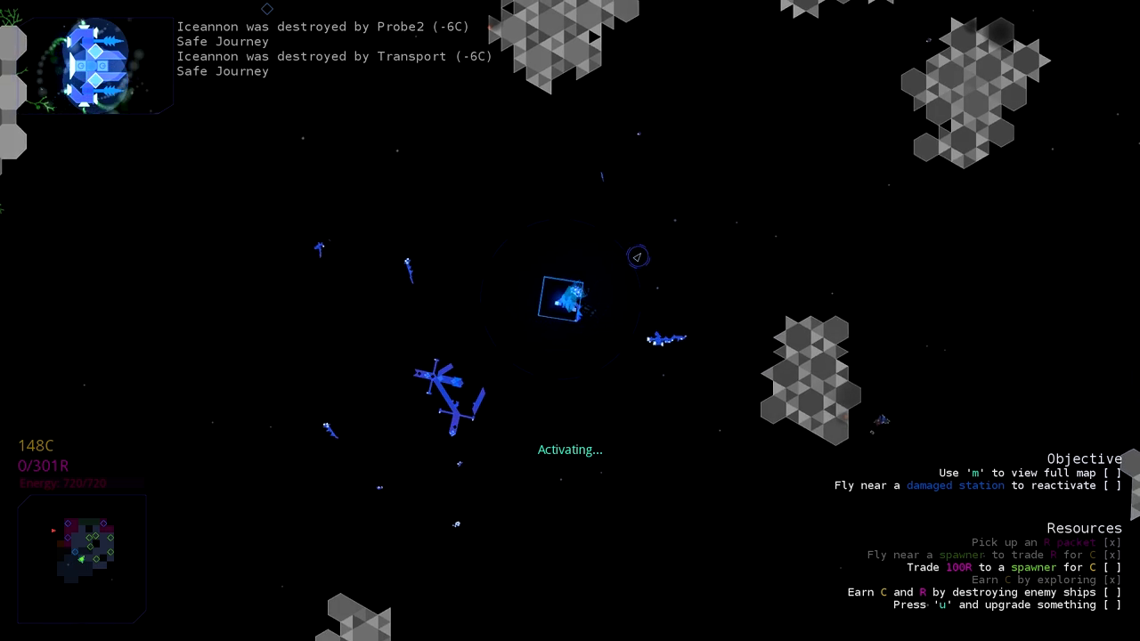
Step: Enter the ship editor for Crystal from the Upgrade databank
key(u)
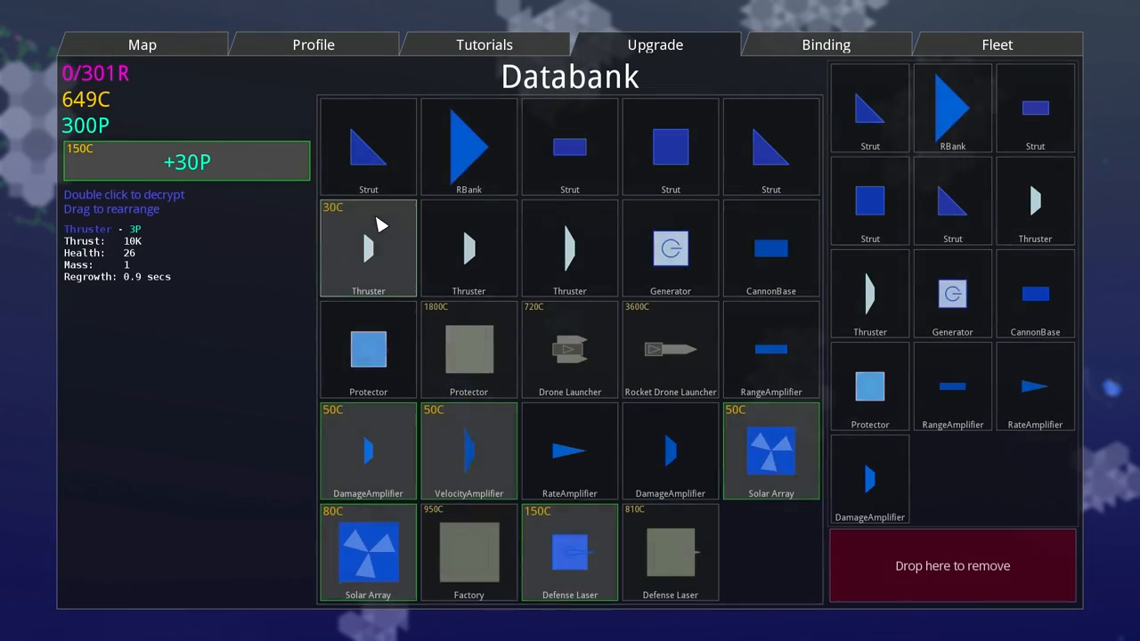
click(998, 45)
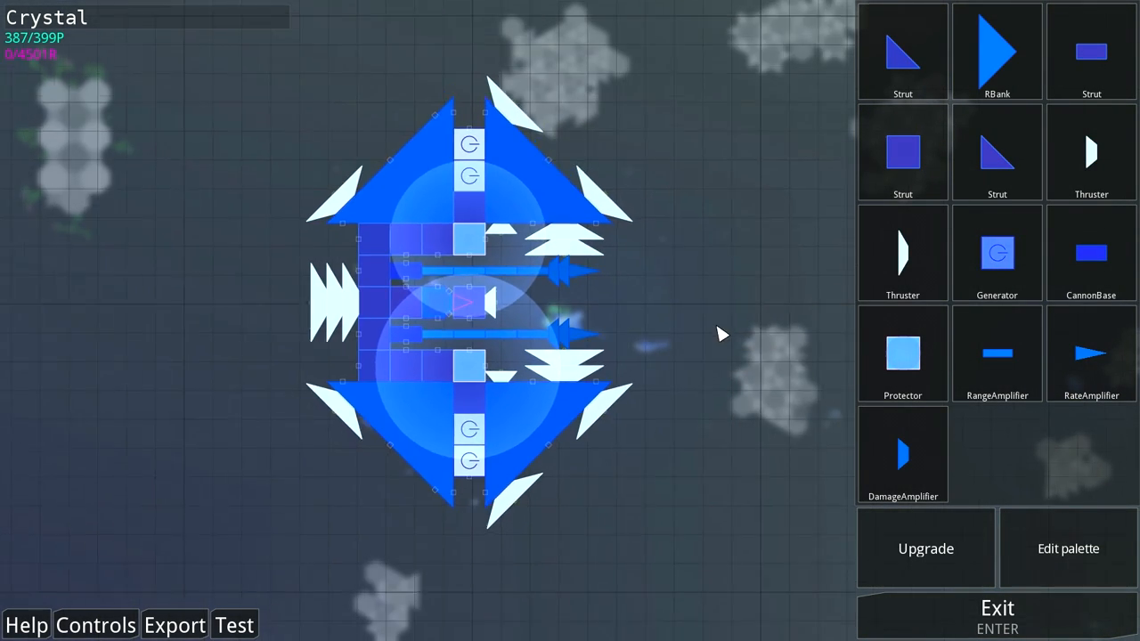
click(997, 614)
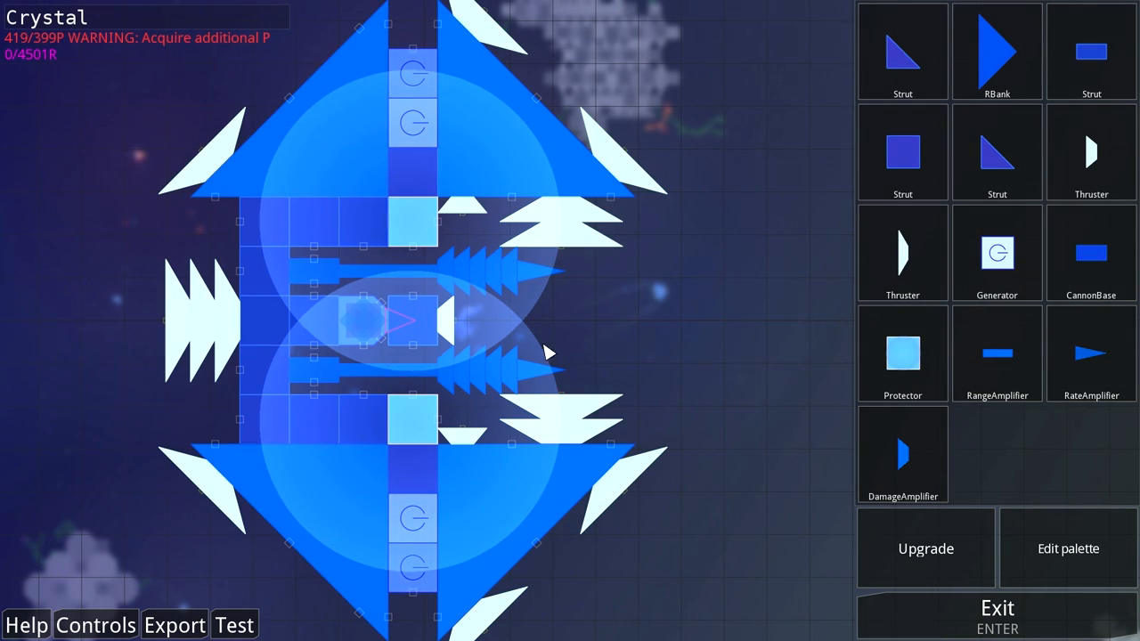
Step: Swap a central block so Crystal falls under the 399-point cap, keeping both cannon rows
click(463, 285)
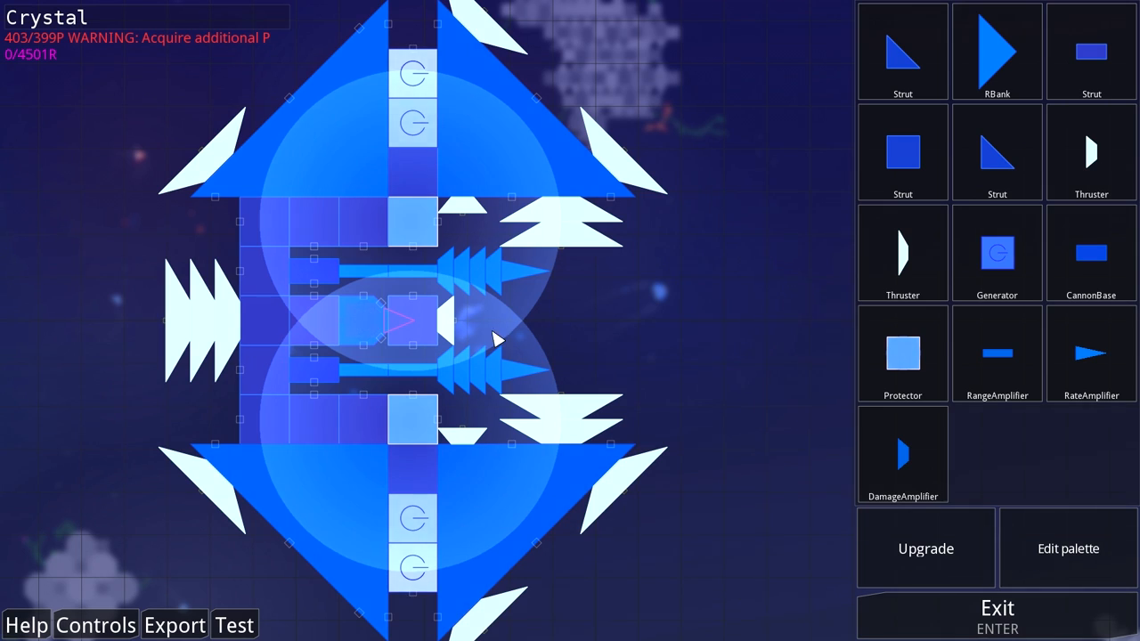
mouse_move(449, 204)
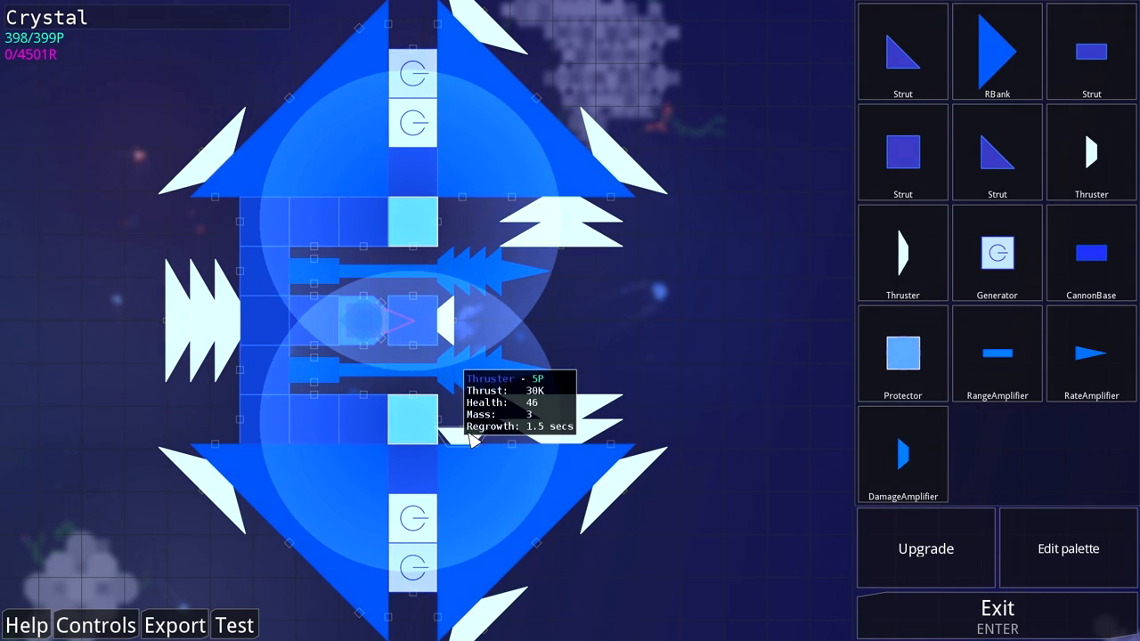
click(997, 607)
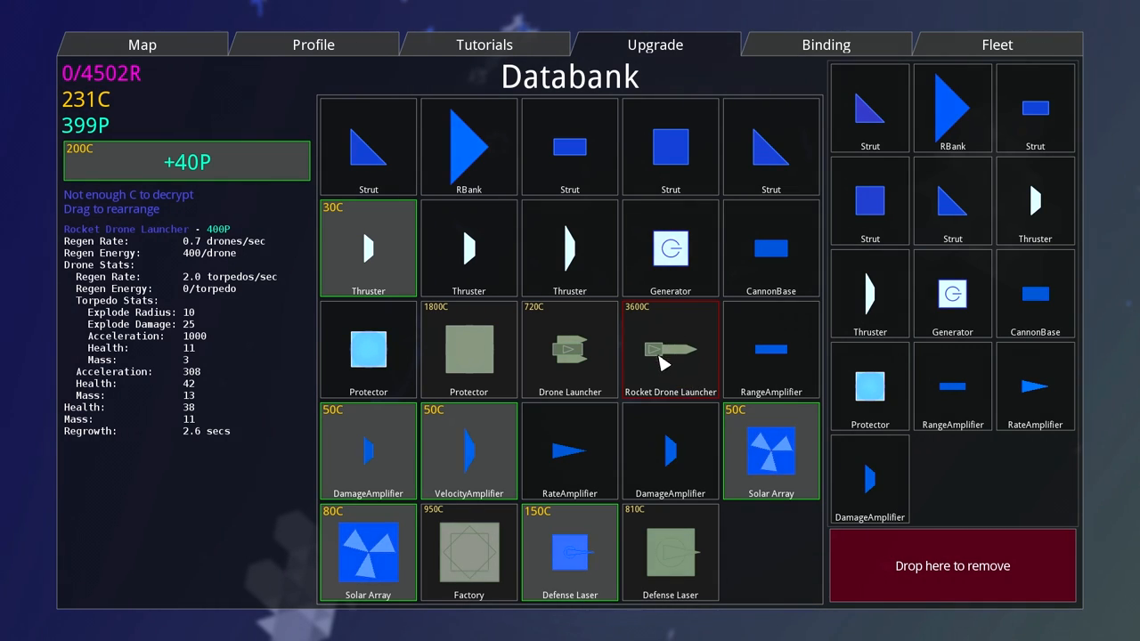
click(185, 161)
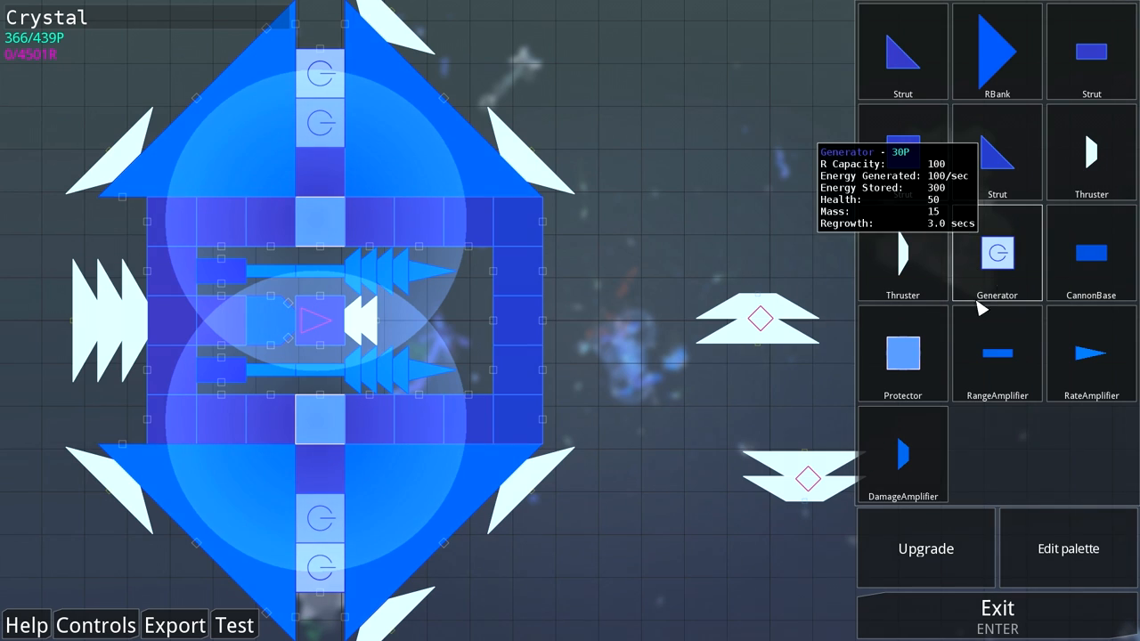
Step: Fit a shield Protector block ahead of Crystal's twin cannons, bringing the design to 366 points
click(467, 321)
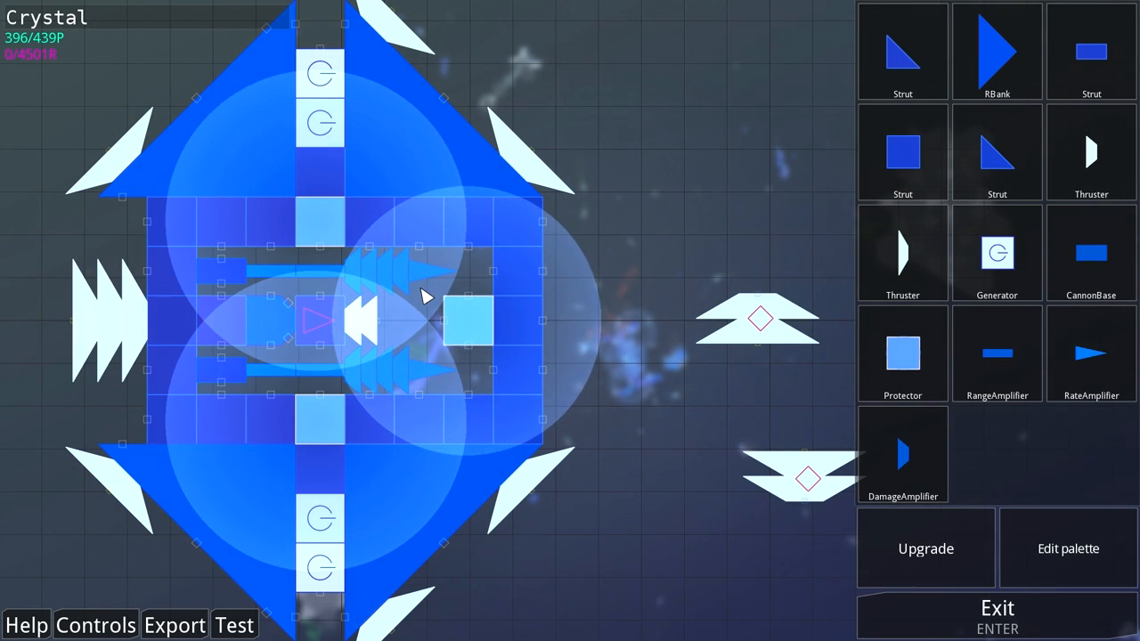
click(467, 324)
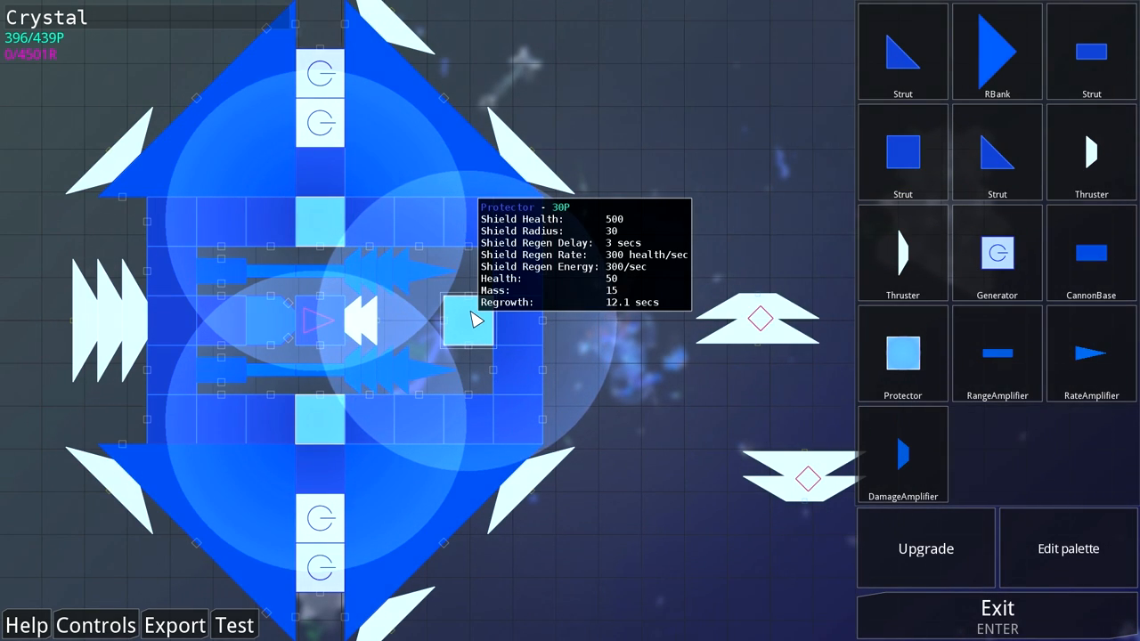
click(470, 321)
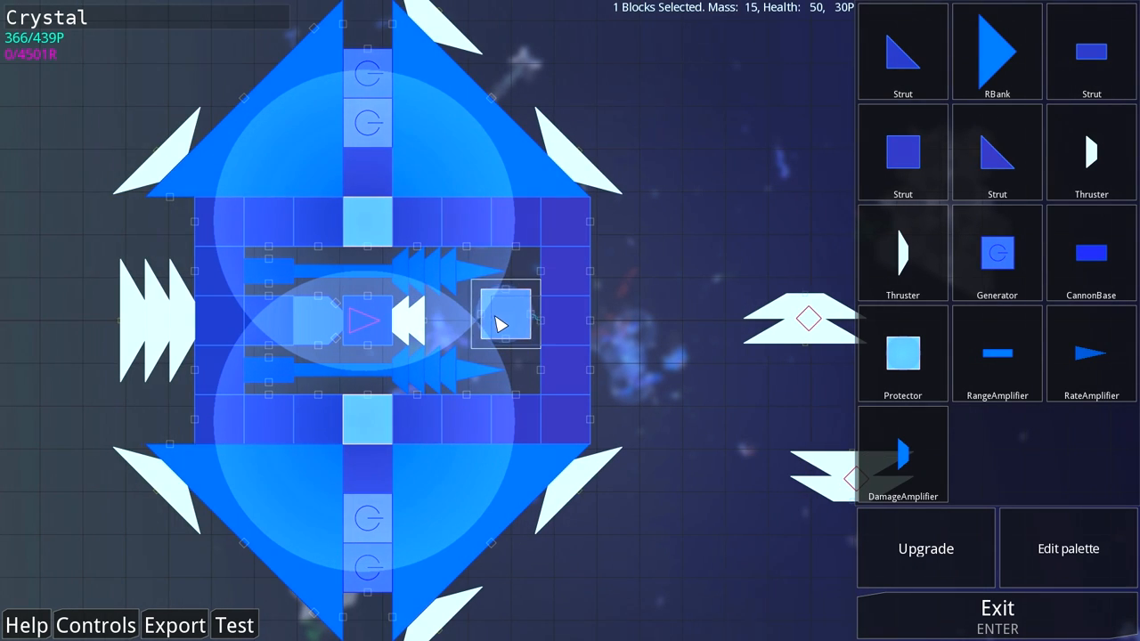
mouse_move(998, 359)
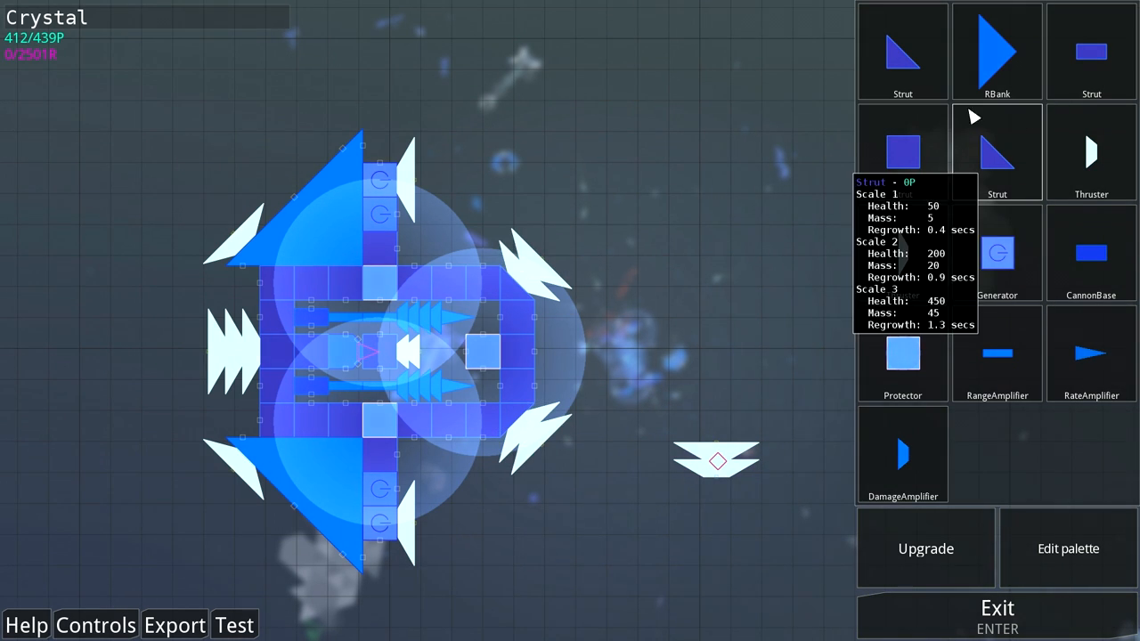
Step: Pick up a large triangular strut block for Crystal's reshaped wing
click(698, 307)
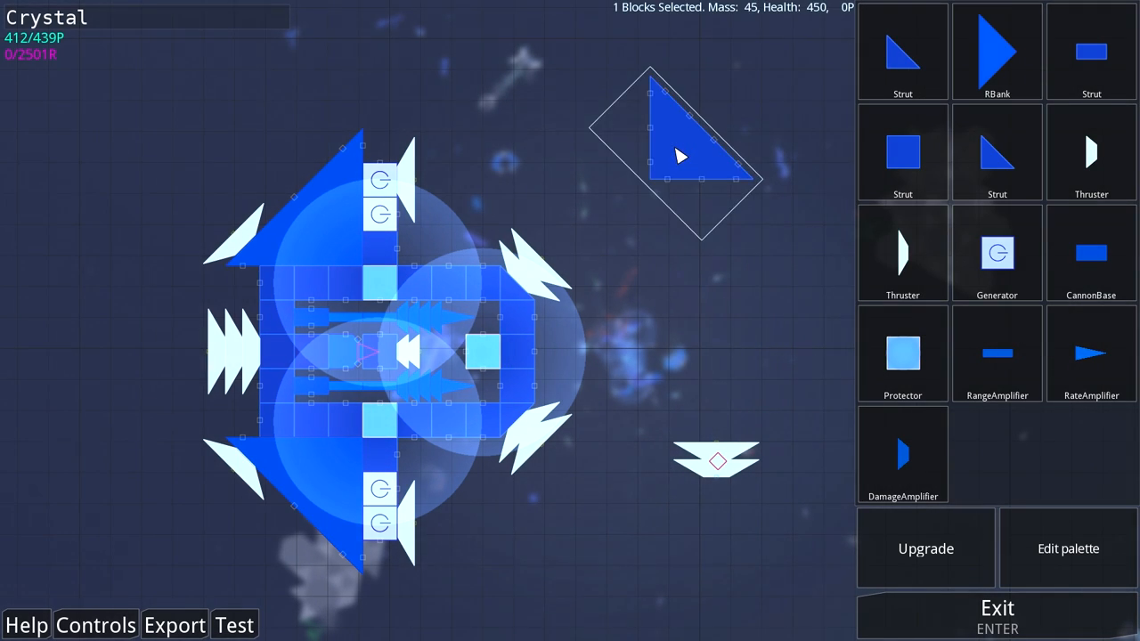
mouse_move(378, 187)
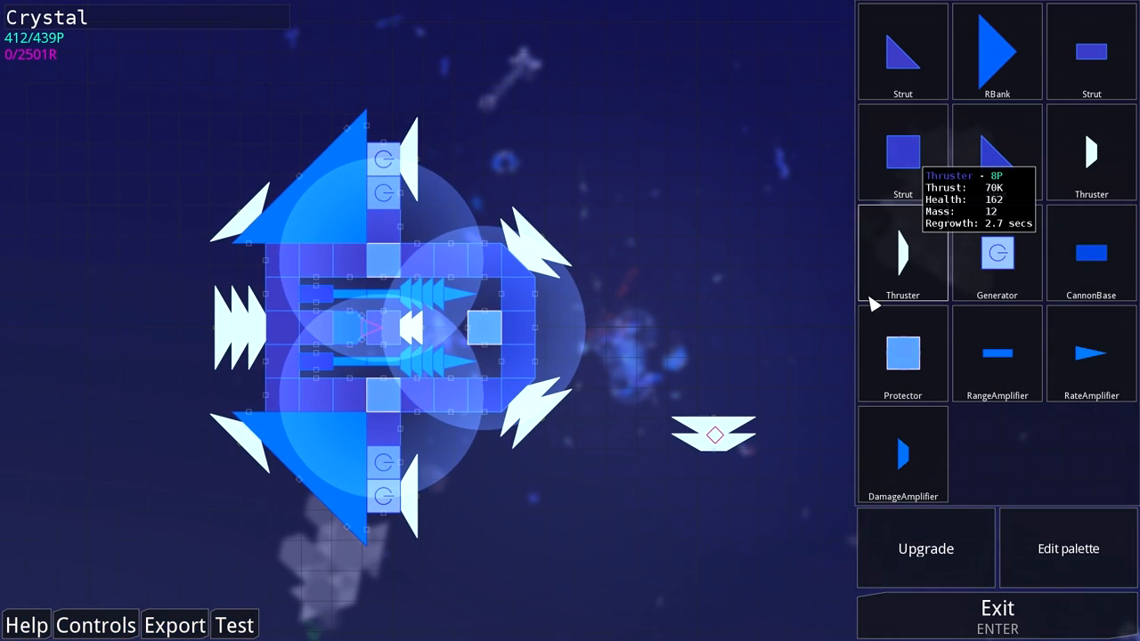
mouse_move(627, 420)
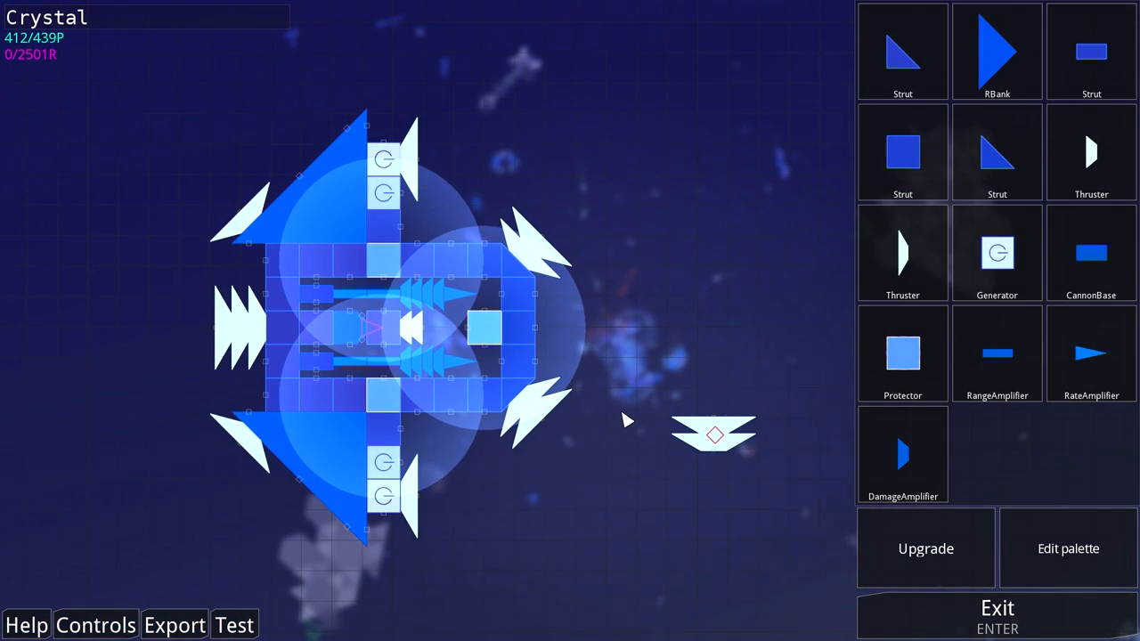
click(998, 609)
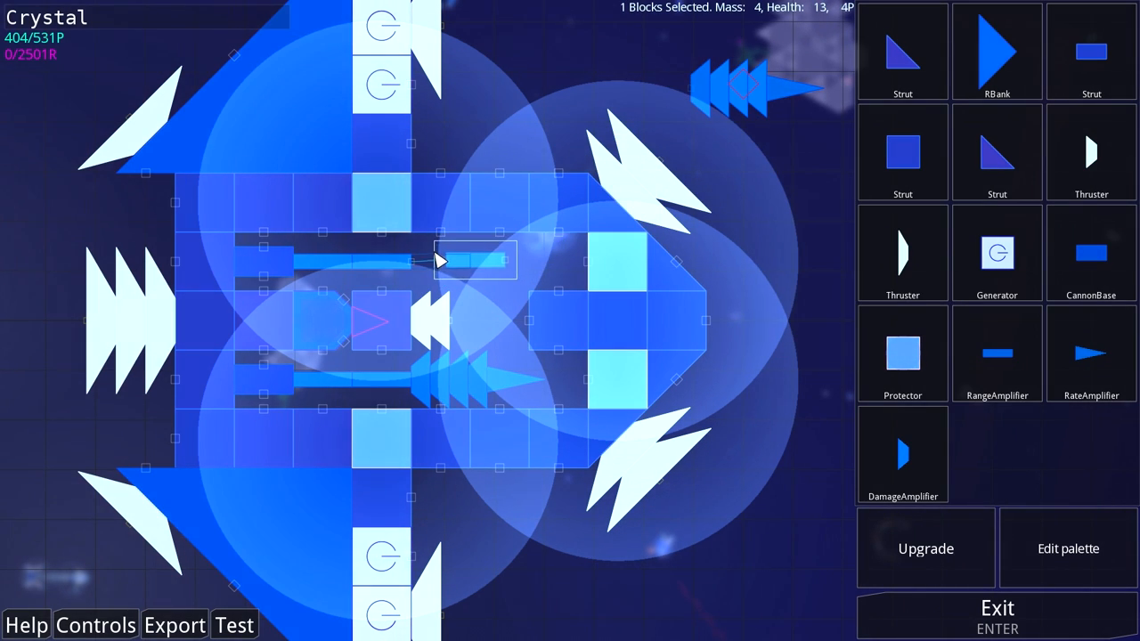
Step: Move the central cannon aside and place the five-block amplifier group onto the hull
drag(436, 260, 561, 271)
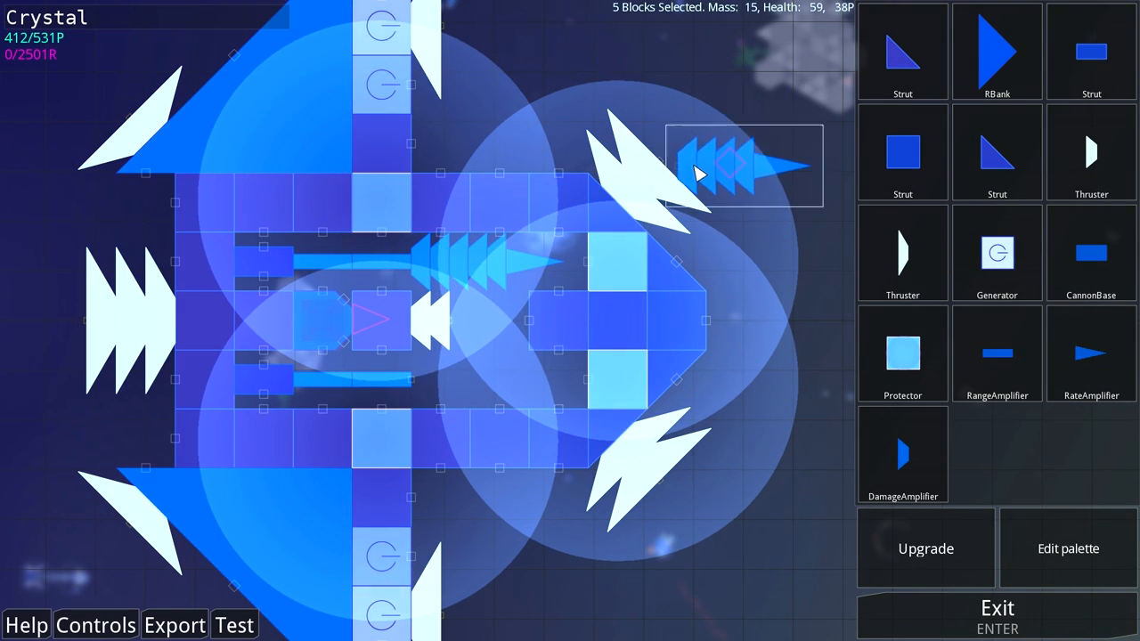
click(695, 134)
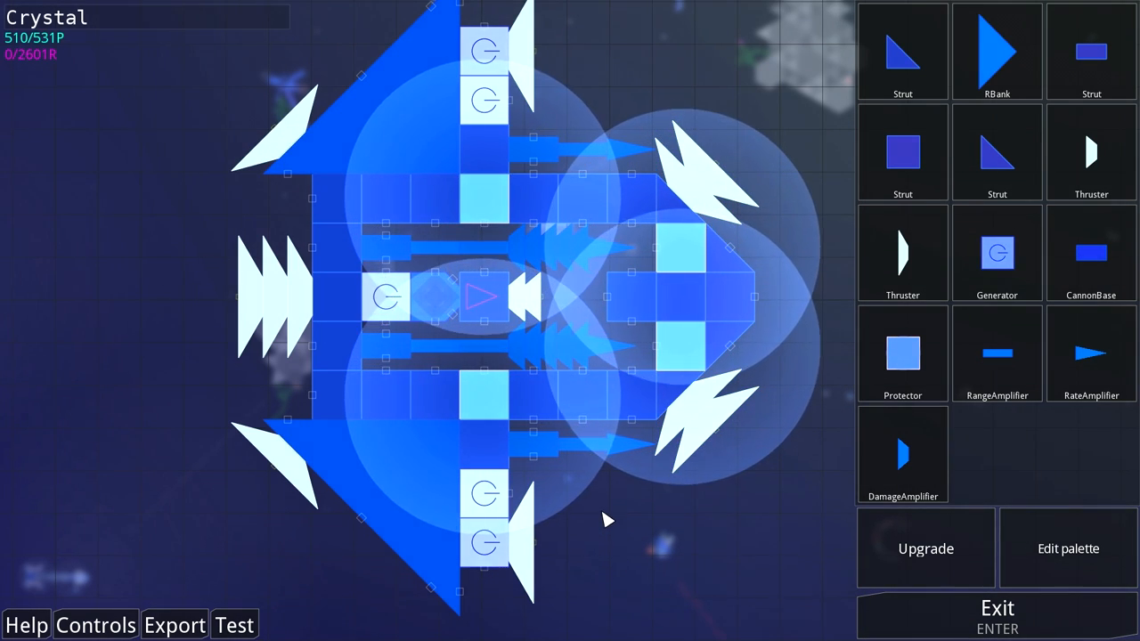
Step: Add CannonBase blocks on Crystal's lower right flank, reaching 520 of 531 points, and exit to the save confirmation
click(574, 467)
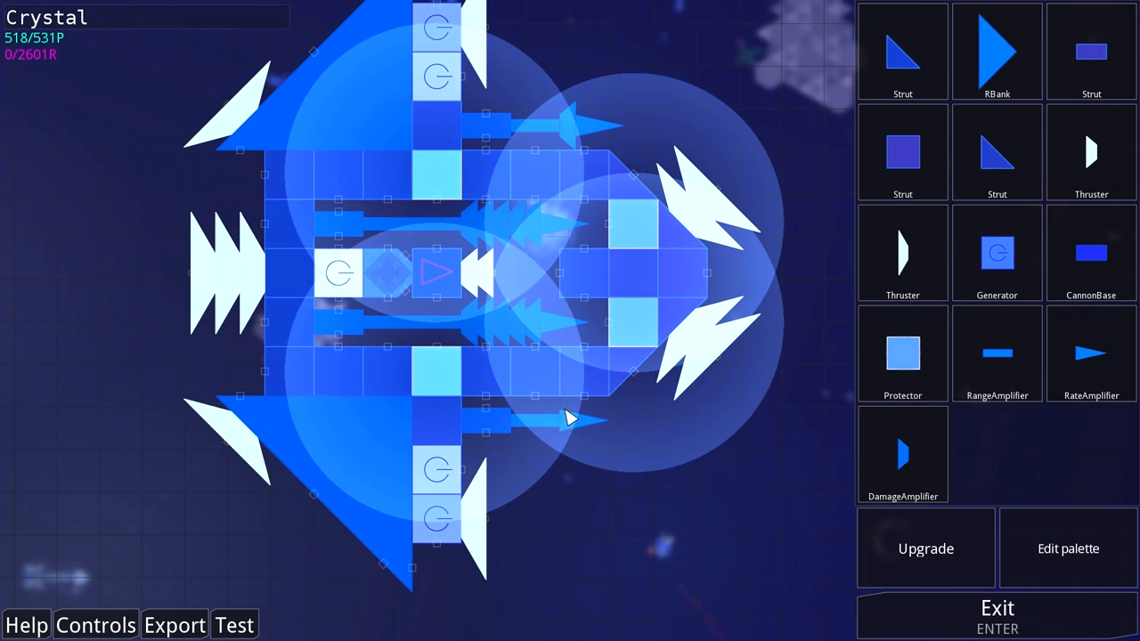
click(570, 418)
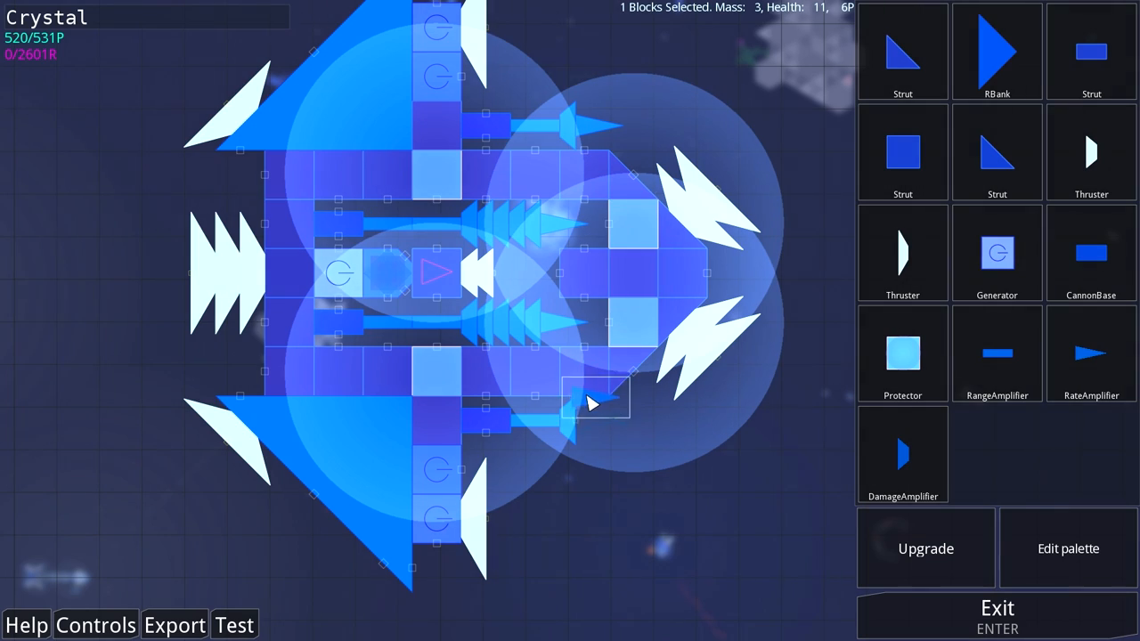
click(997, 615)
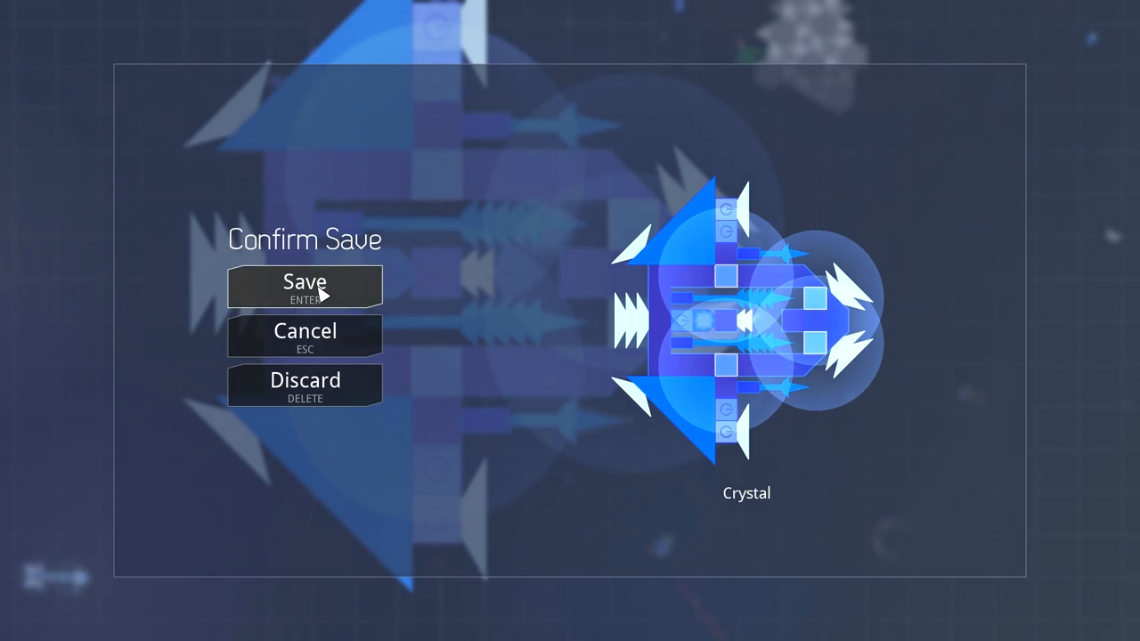
Step: Confirm saving the 526-point Crystal design
click(305, 285)
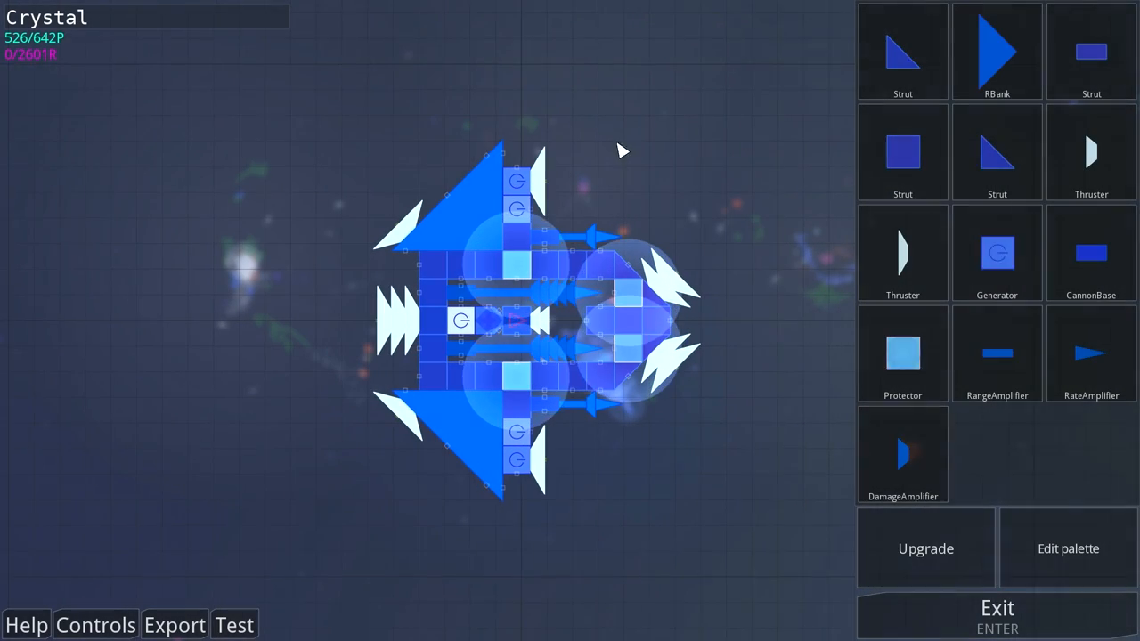
Step: Attach a cannon block near the top cannon row, bringing Crystal to 528 of 642 points
click(517, 240)
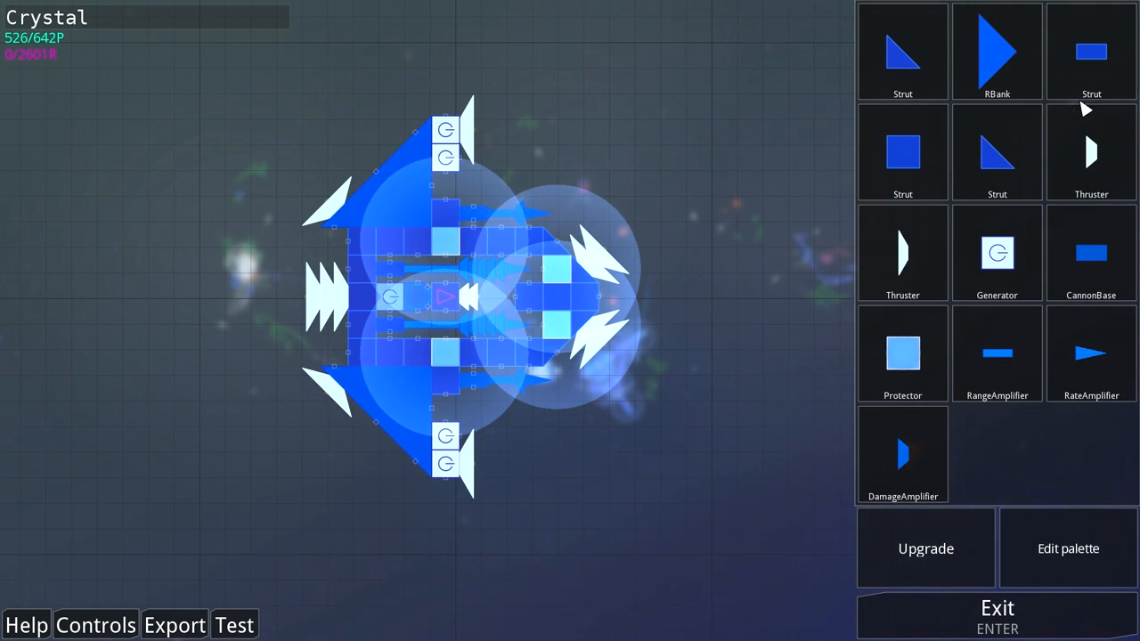
click(527, 392)
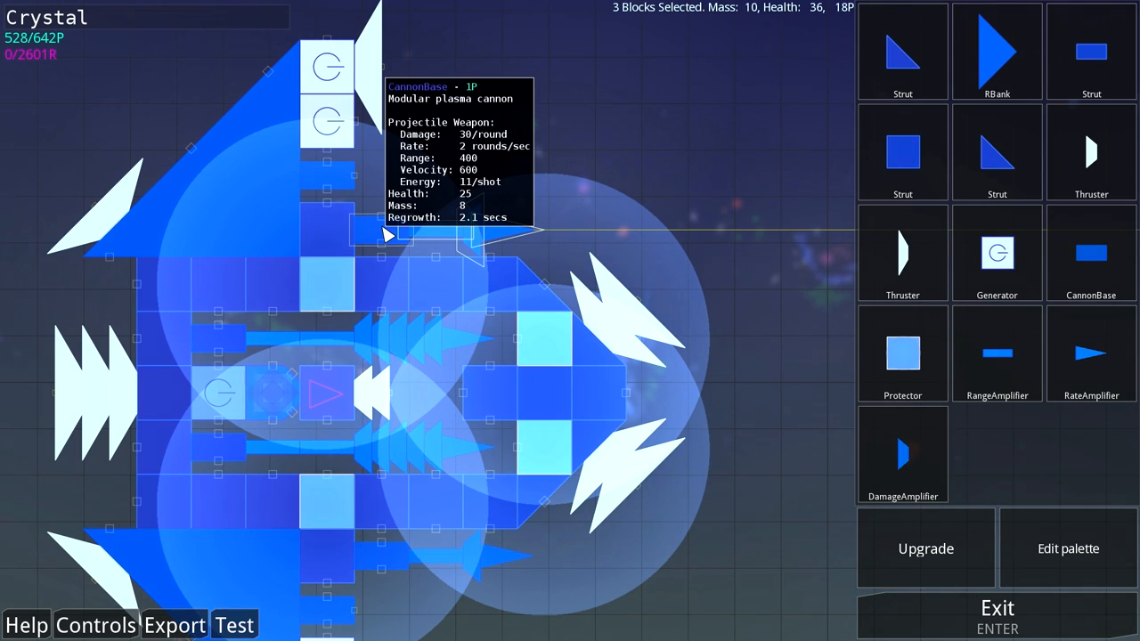
mouse_move(471, 247)
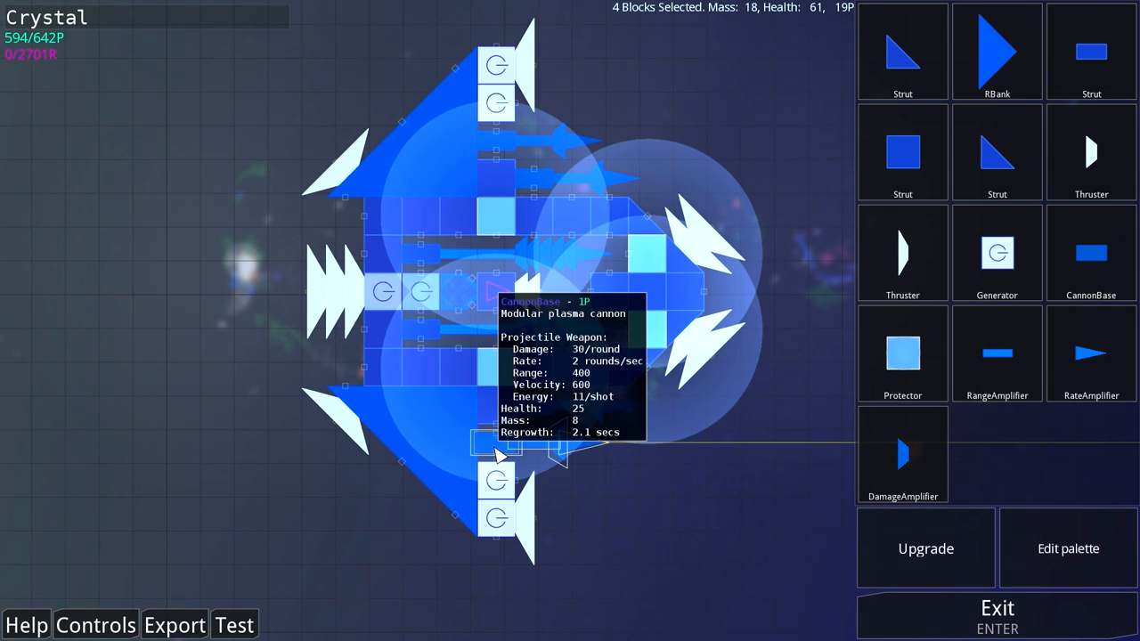
mouse_move(495, 499)
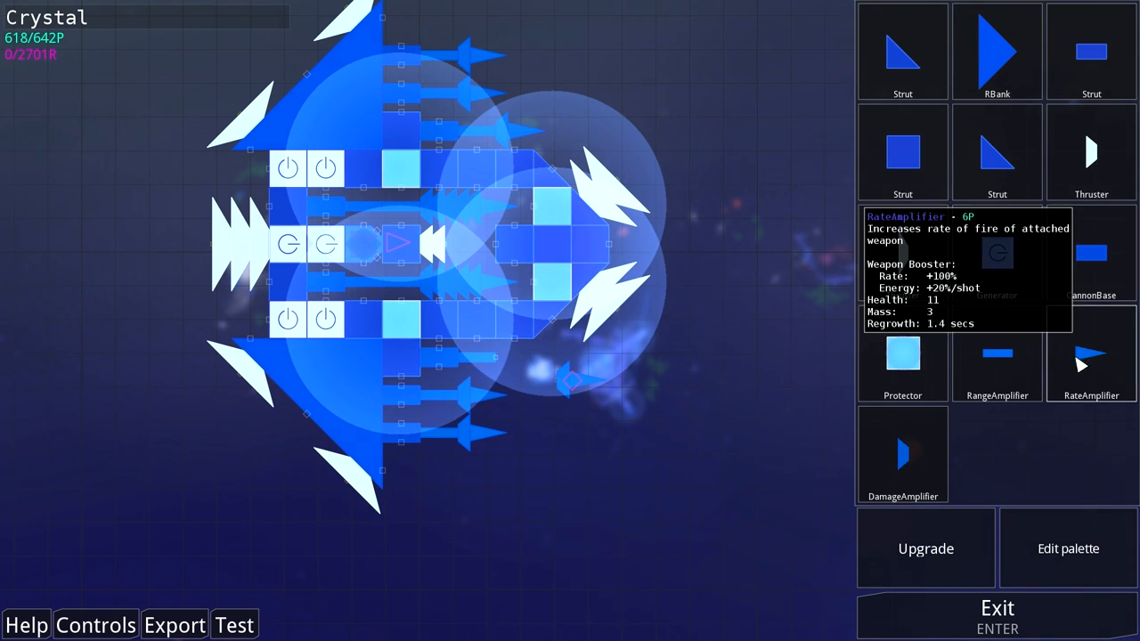
Step: Attach RateAmplifiers to the lower and upper cannons, bringing the design to 640 of 706 points
click(513, 356)
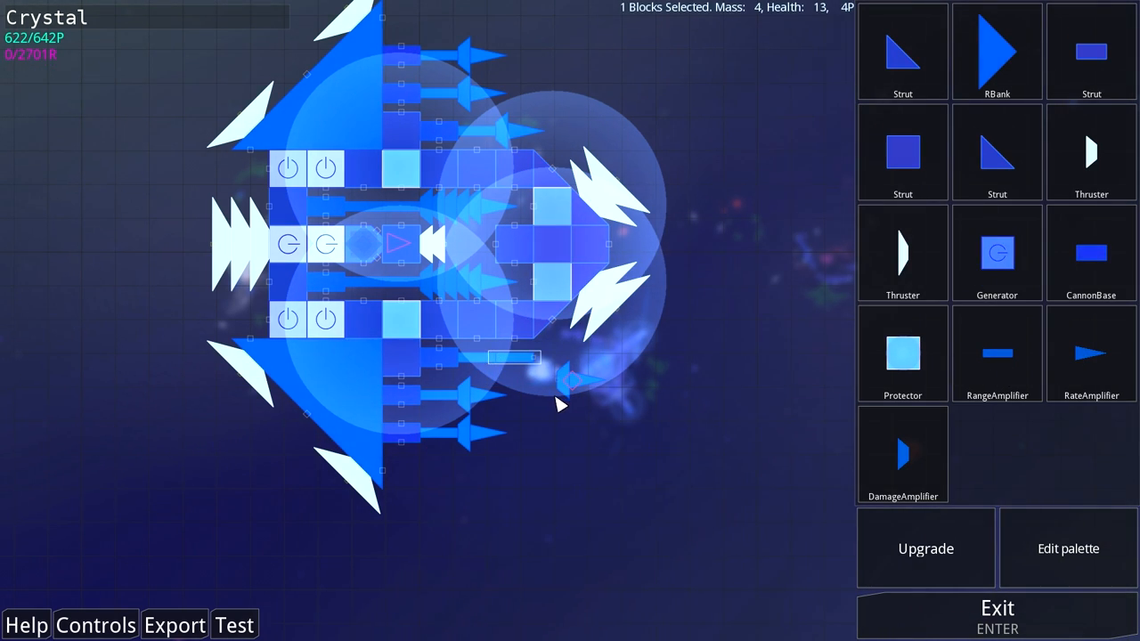
click(552, 360)
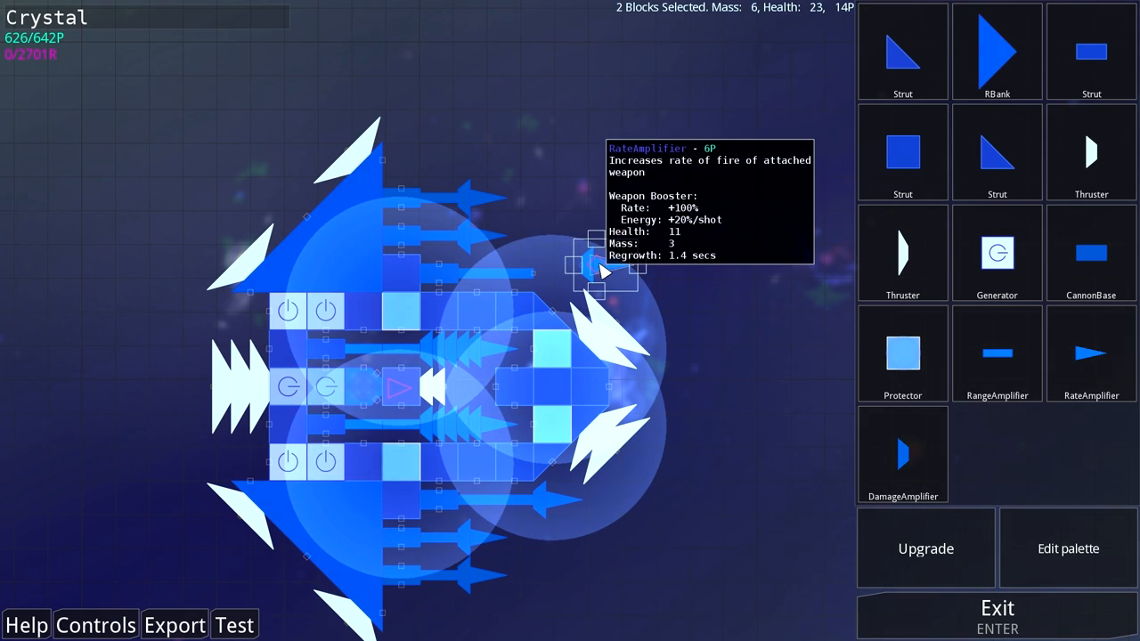
click(998, 609)
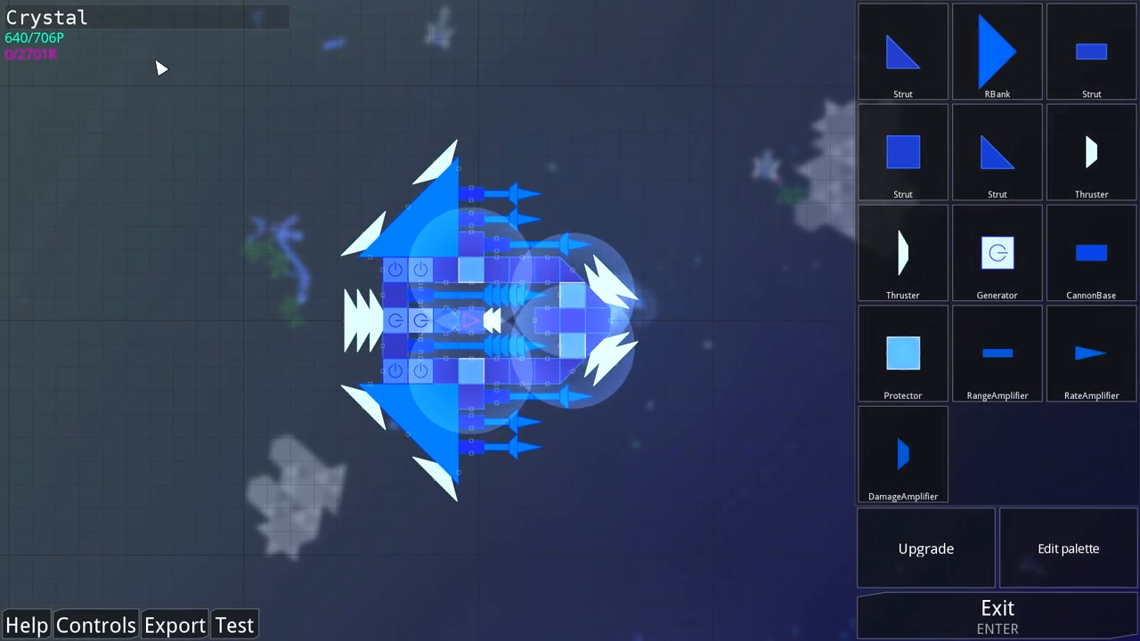
click(396, 269)
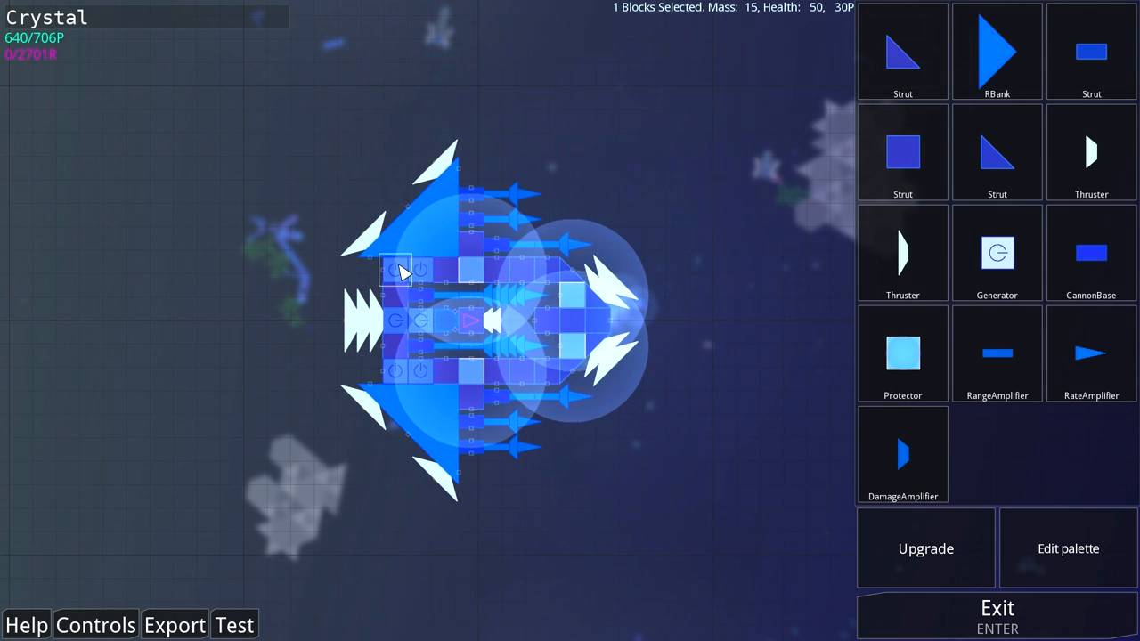